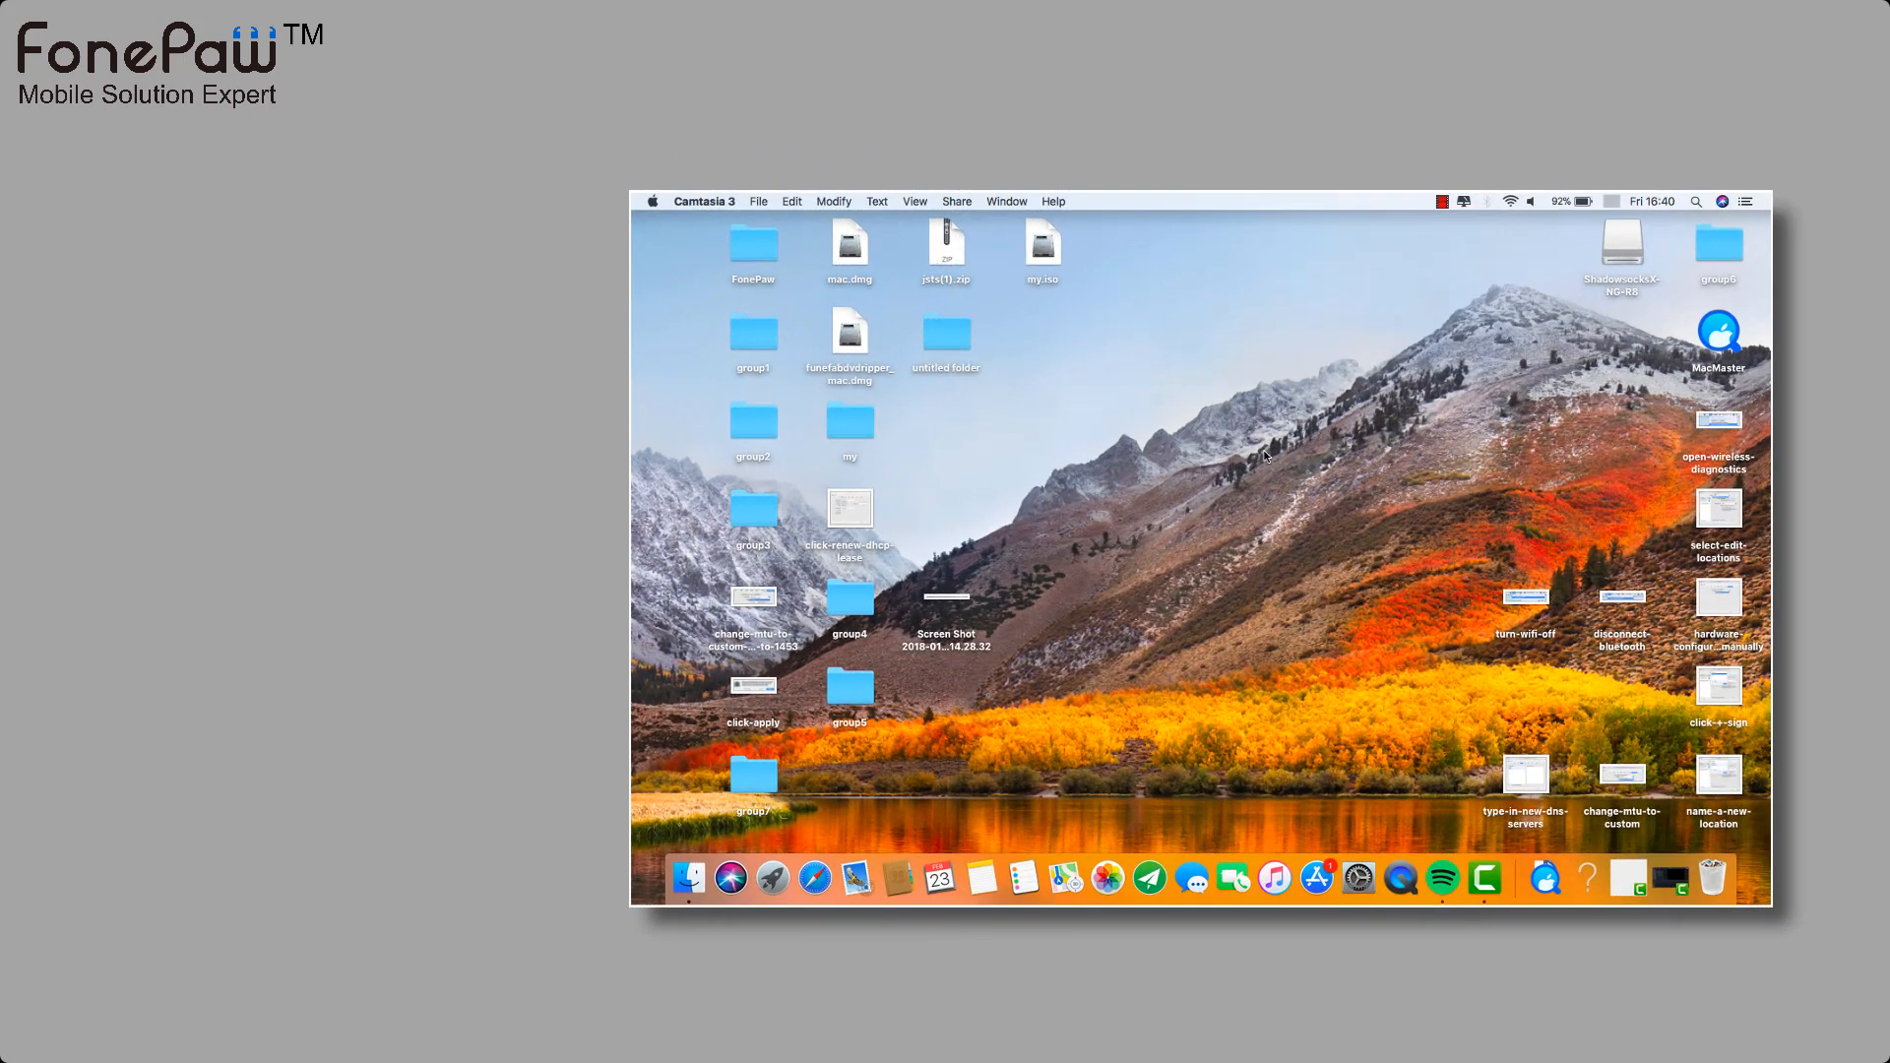
mouse_move(1262, 415)
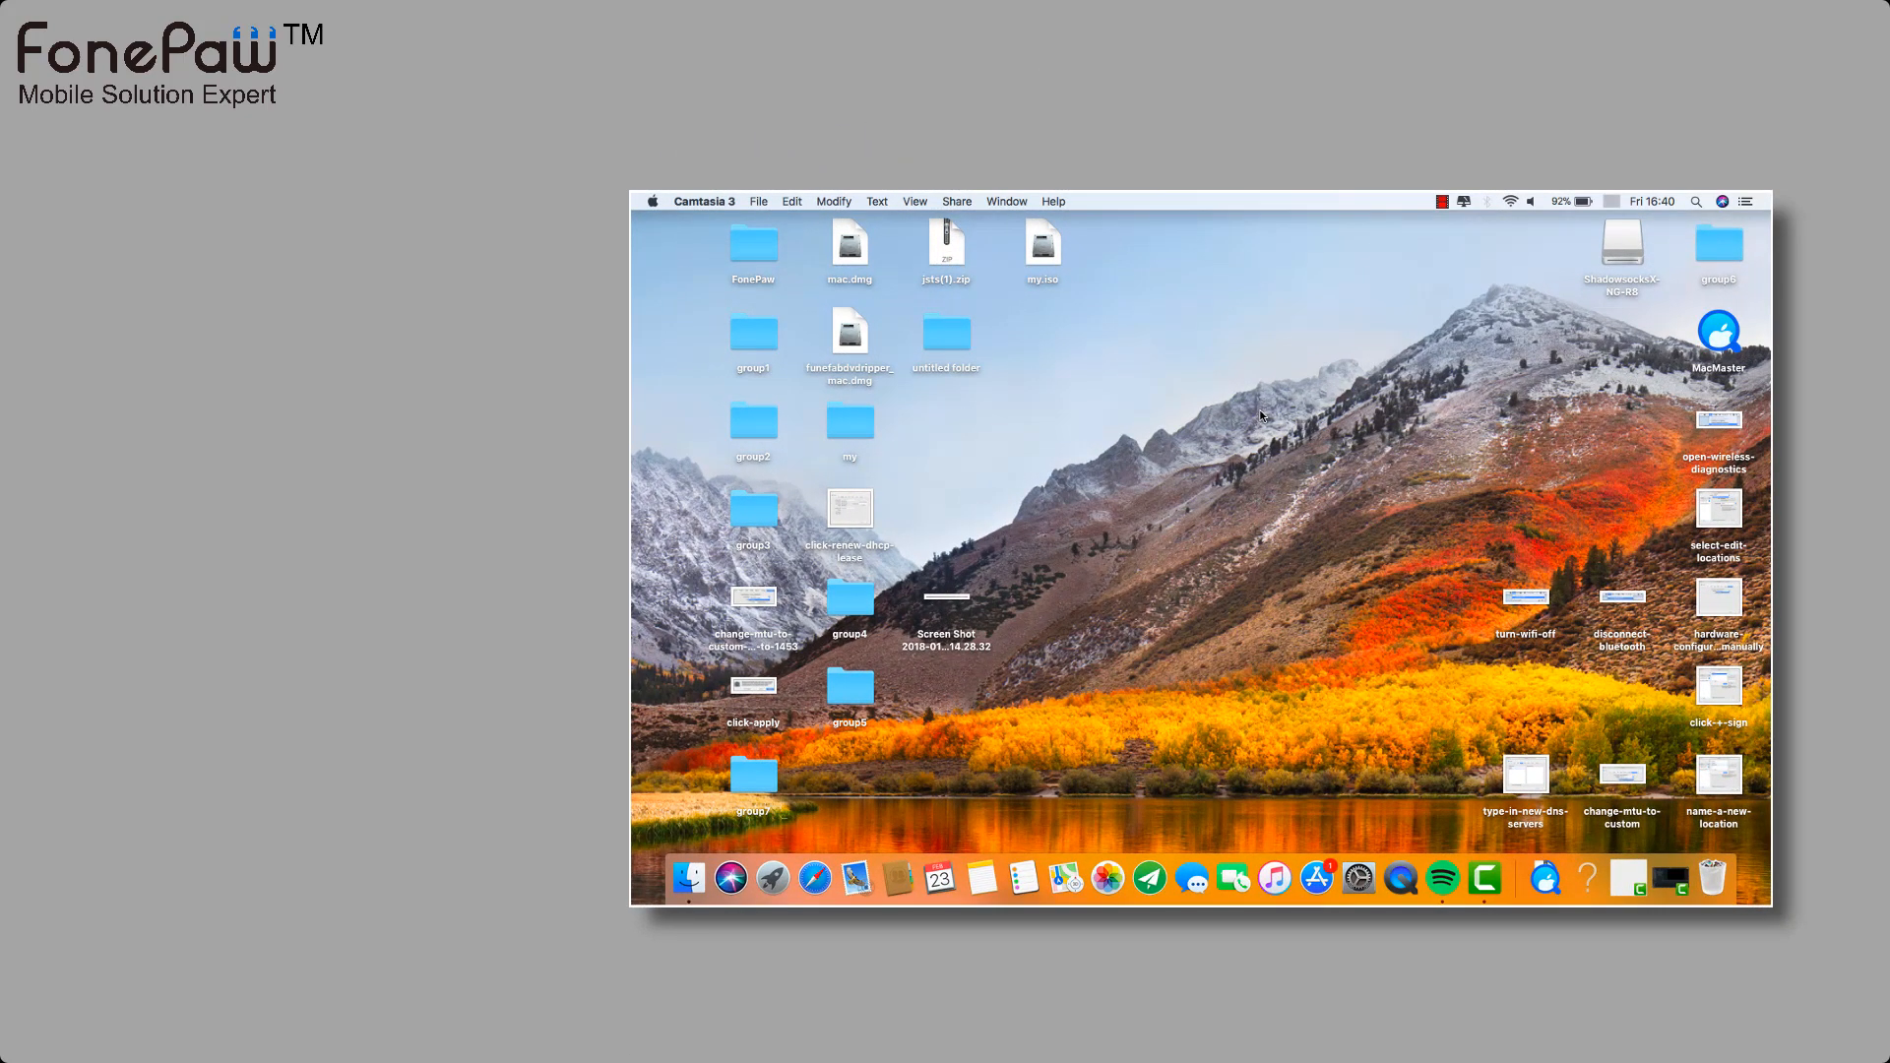
mouse_move(1401, 832)
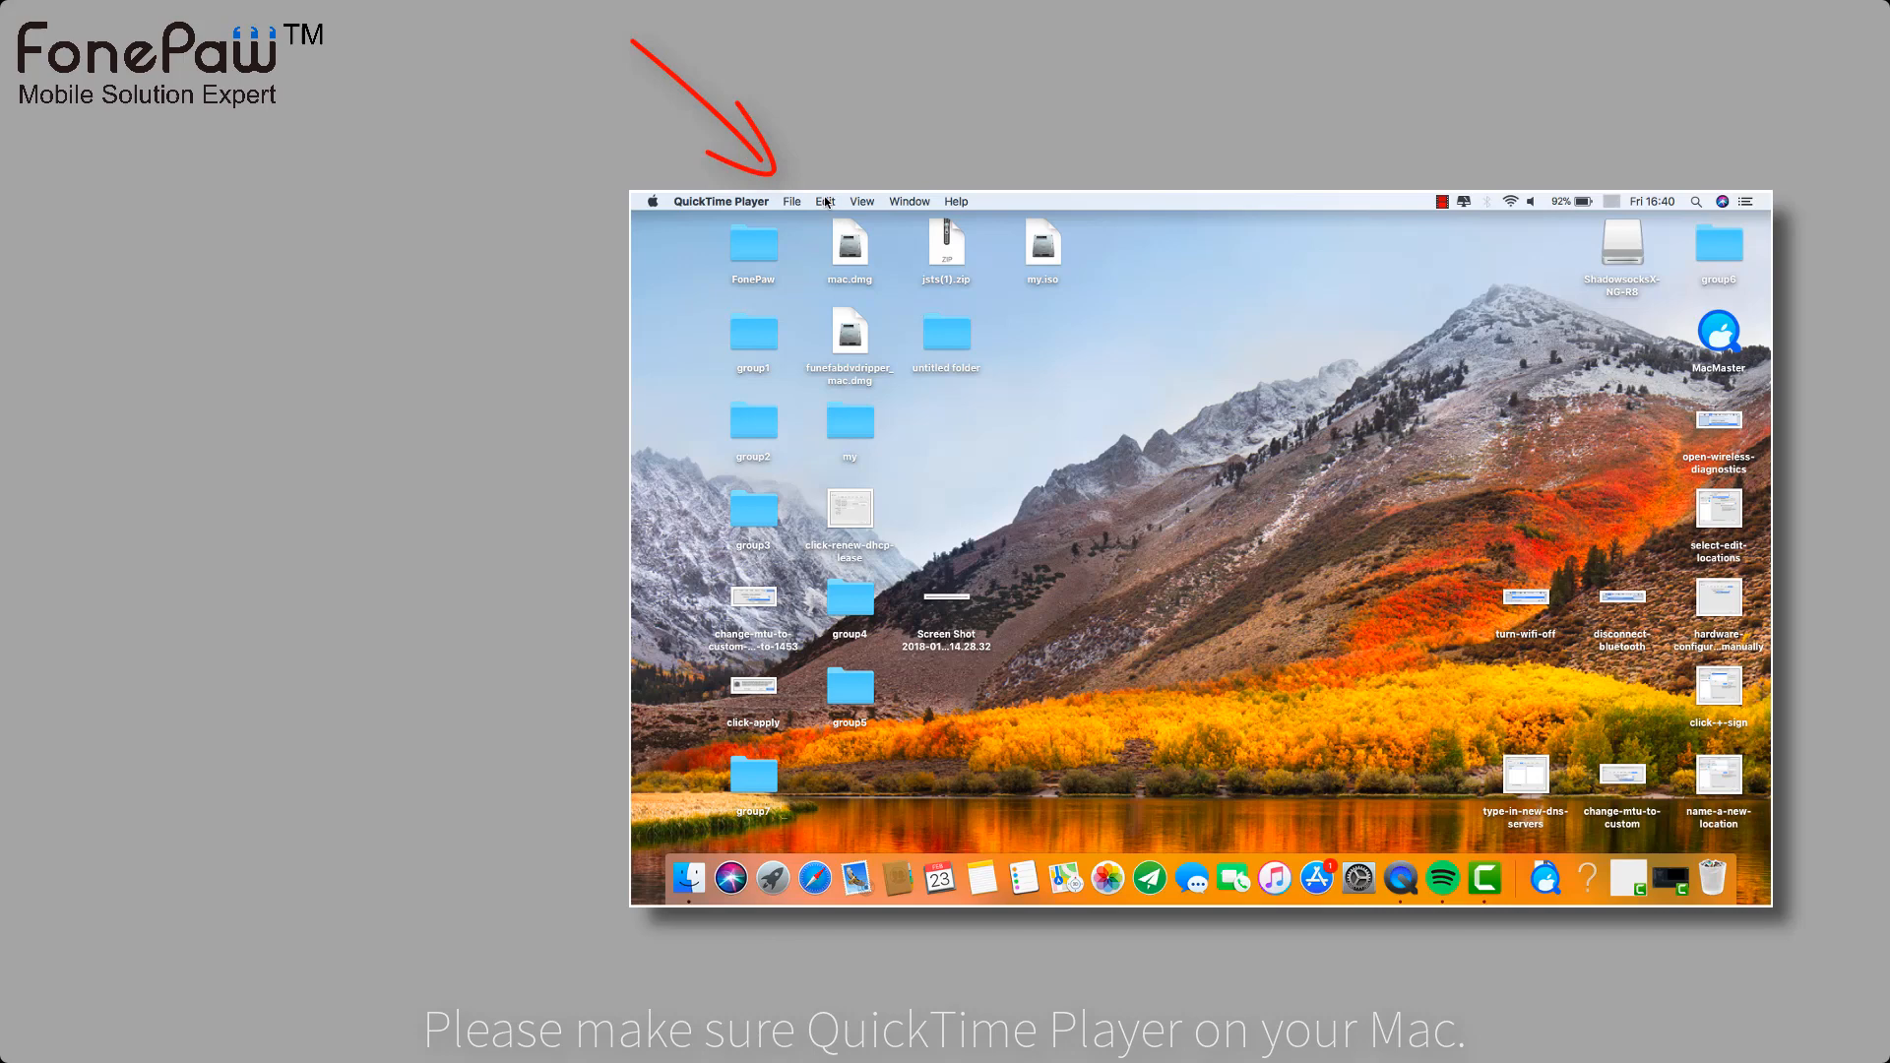
Step: Start a New Movie Recording from the File menu and reveal its camera and microphone sources
left_click(792, 201)
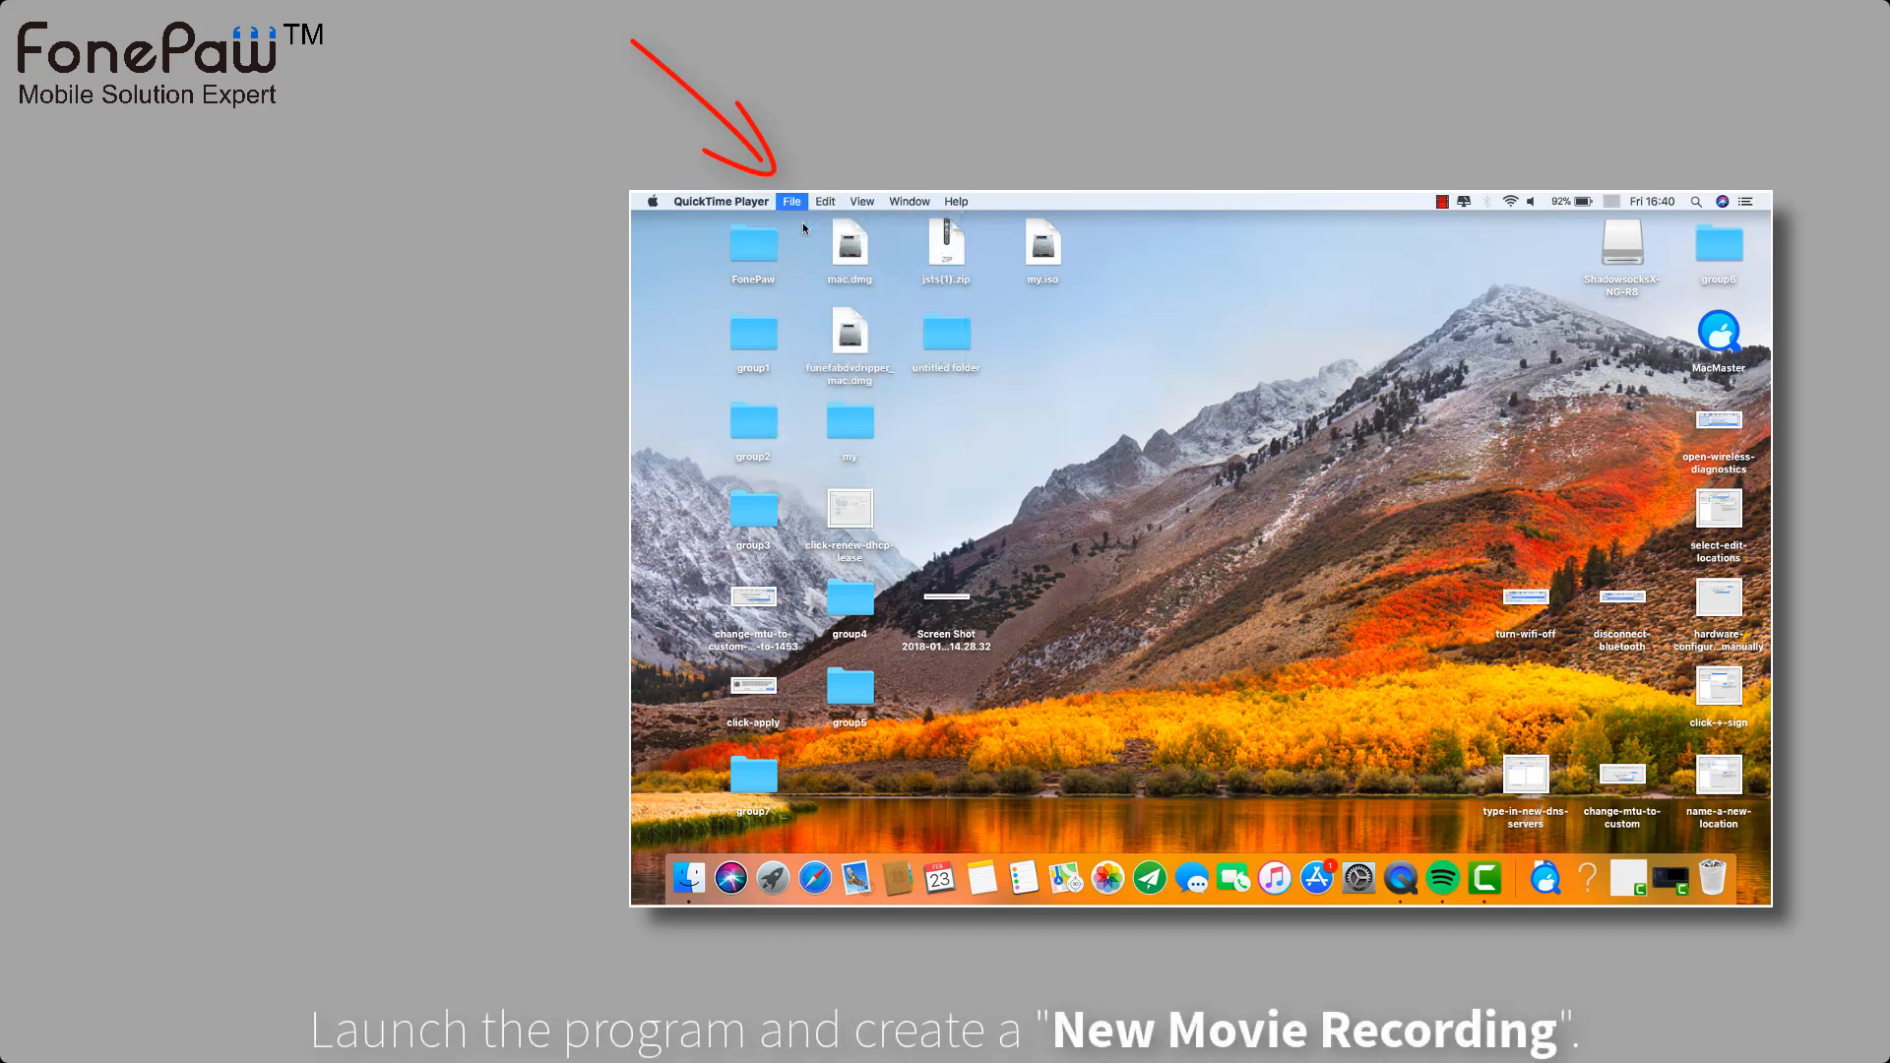
left_click(790, 201)
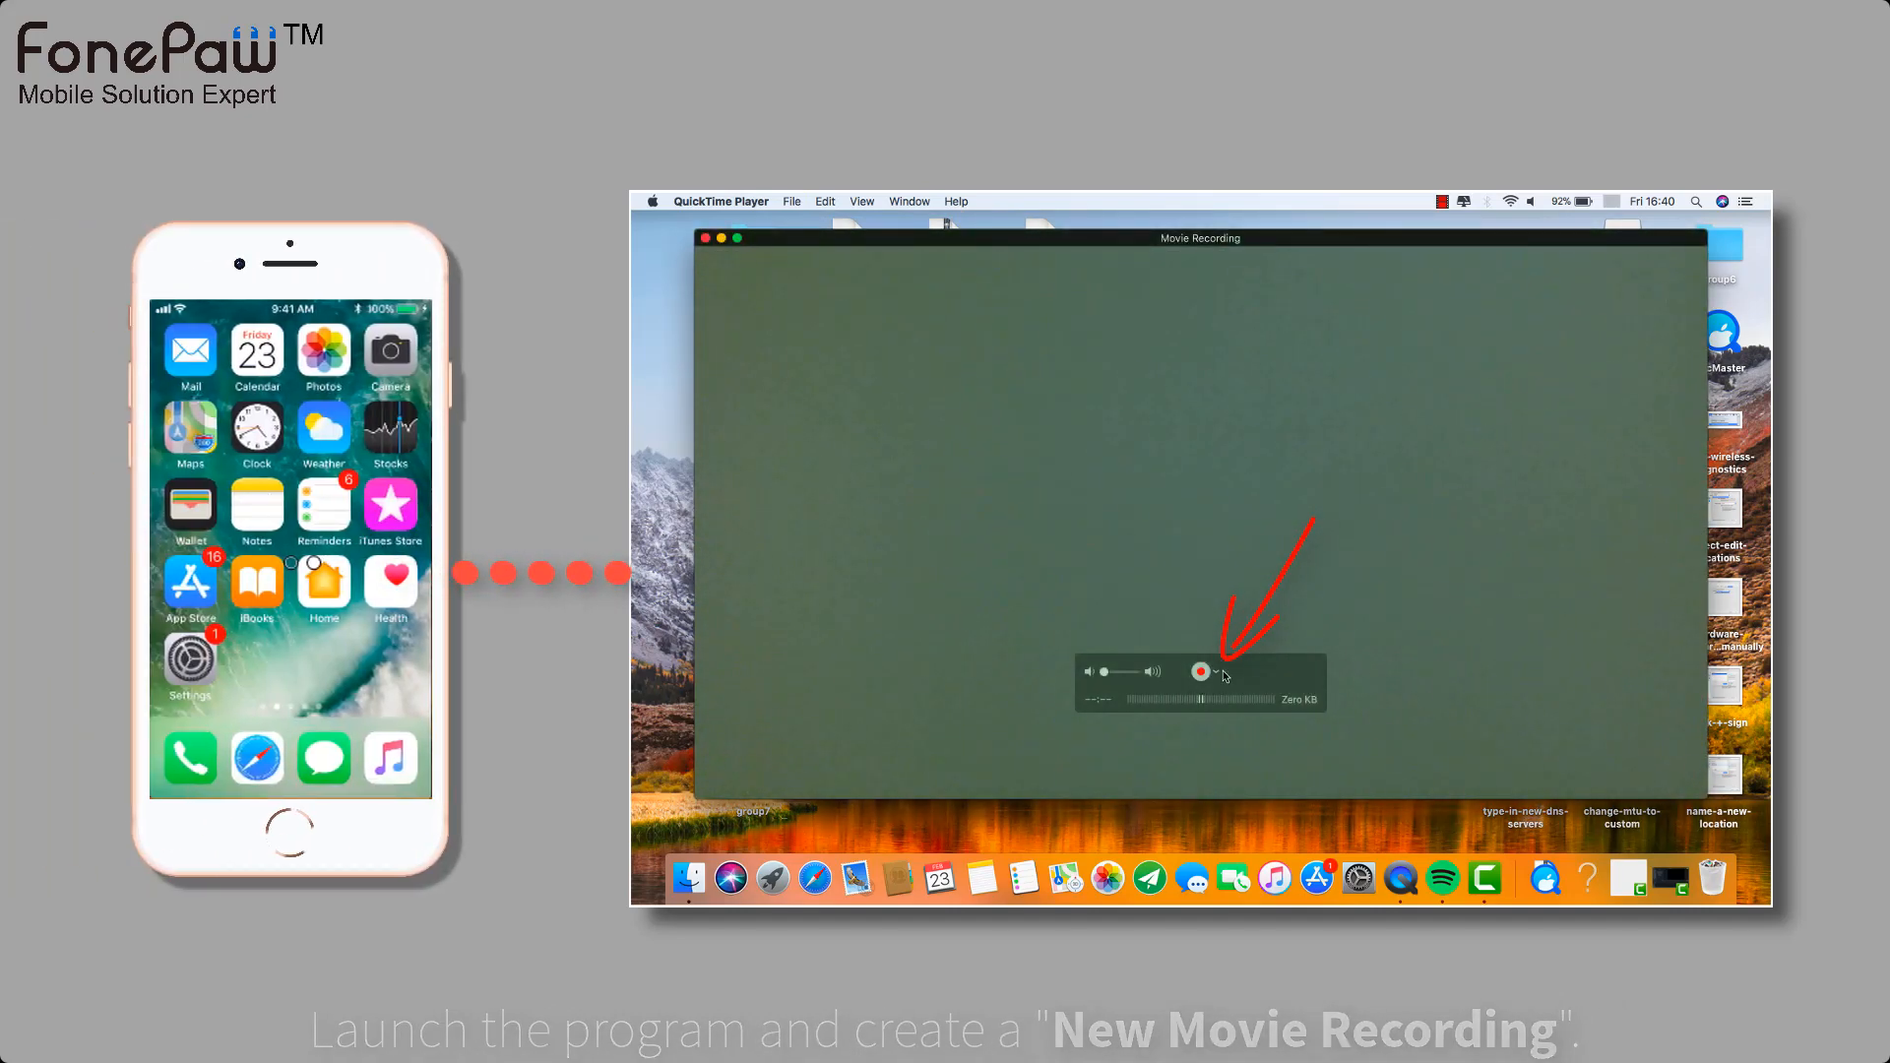
left_click(1218, 673)
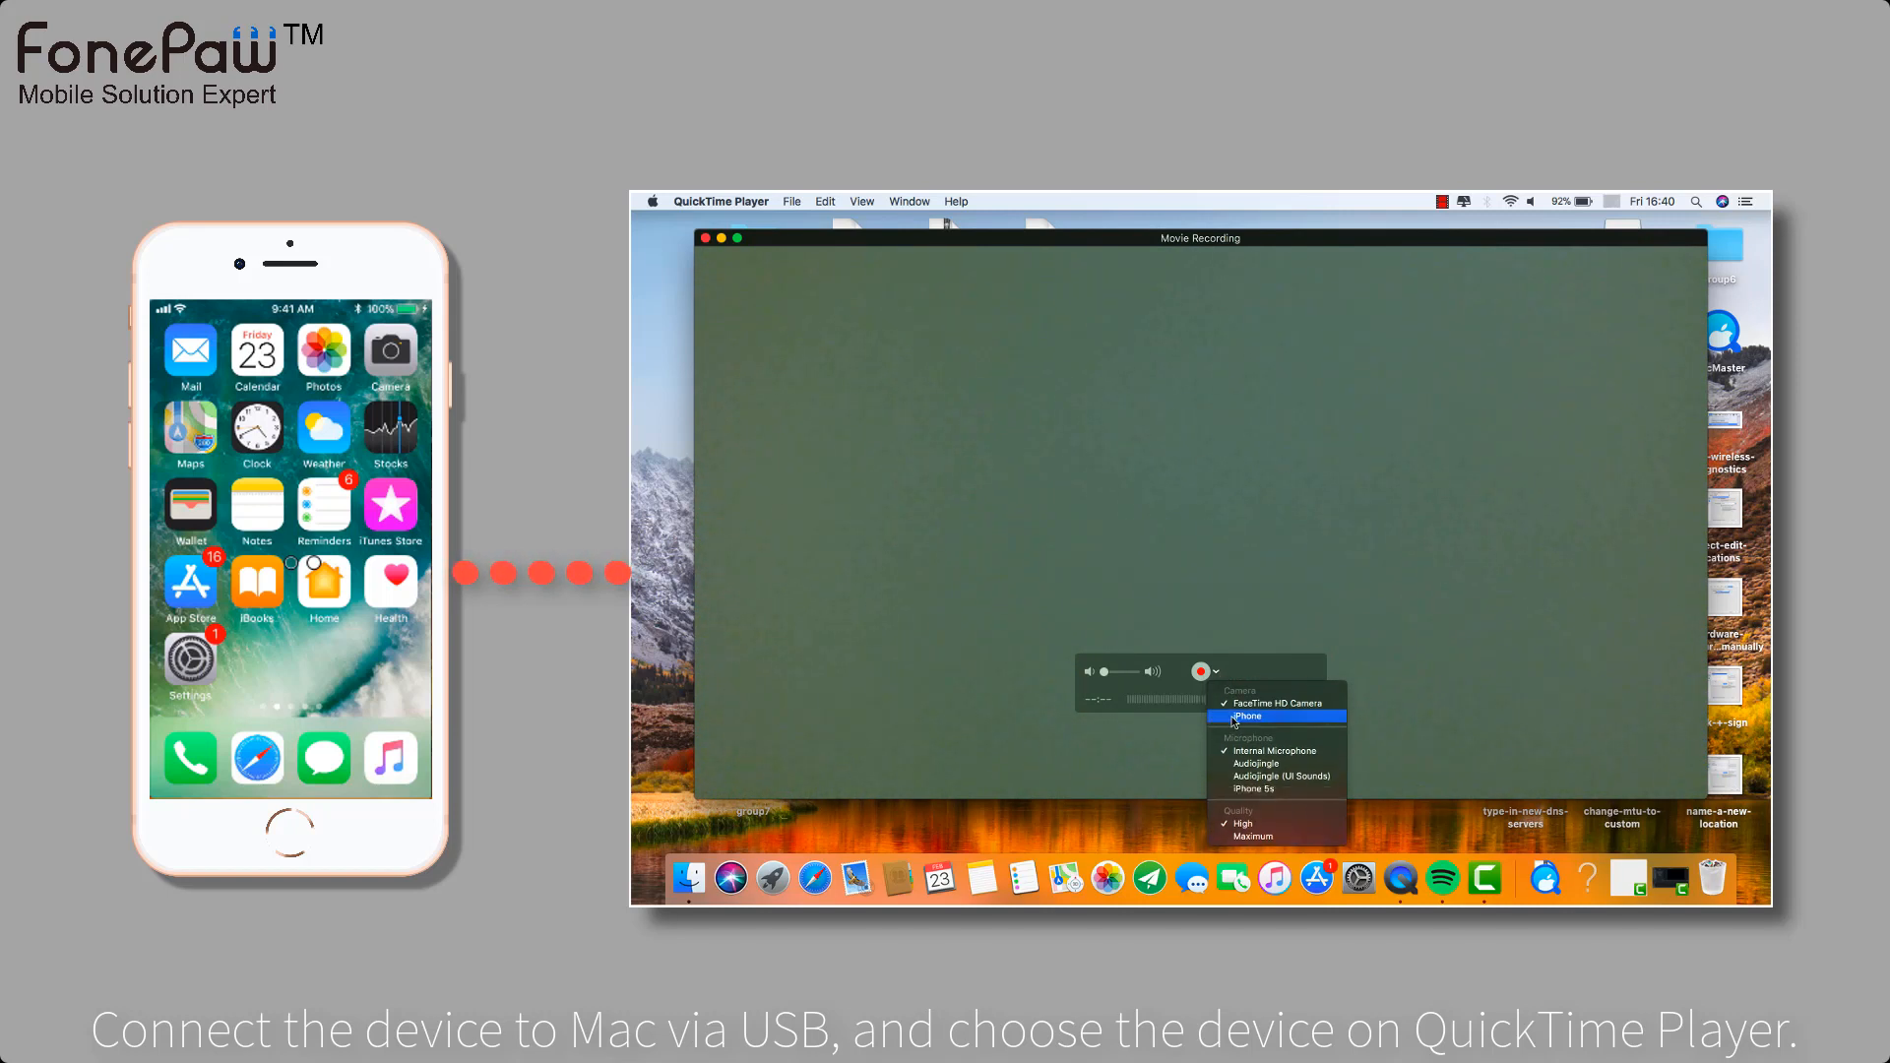
Step: Choose the connected iPhone as the camera so its home screen is mirrored in the window
left_click(1249, 715)
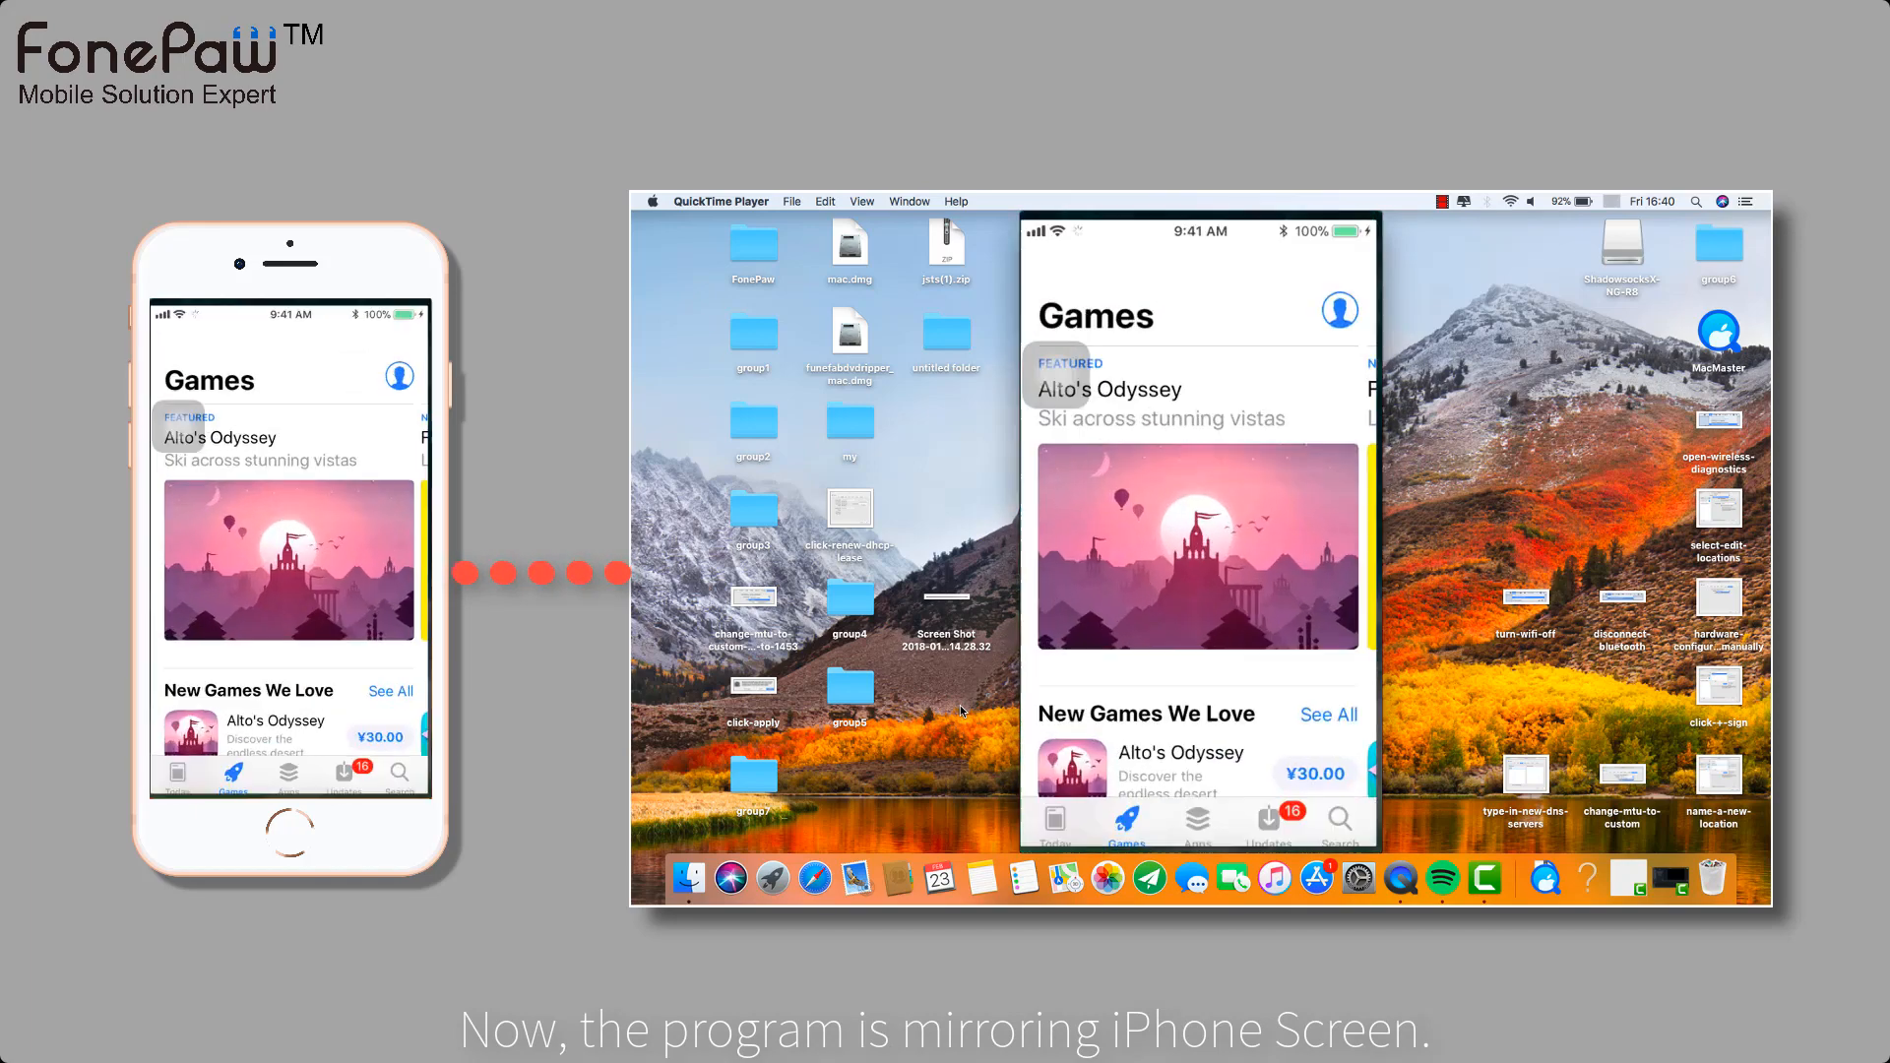
scroll("down", 3)
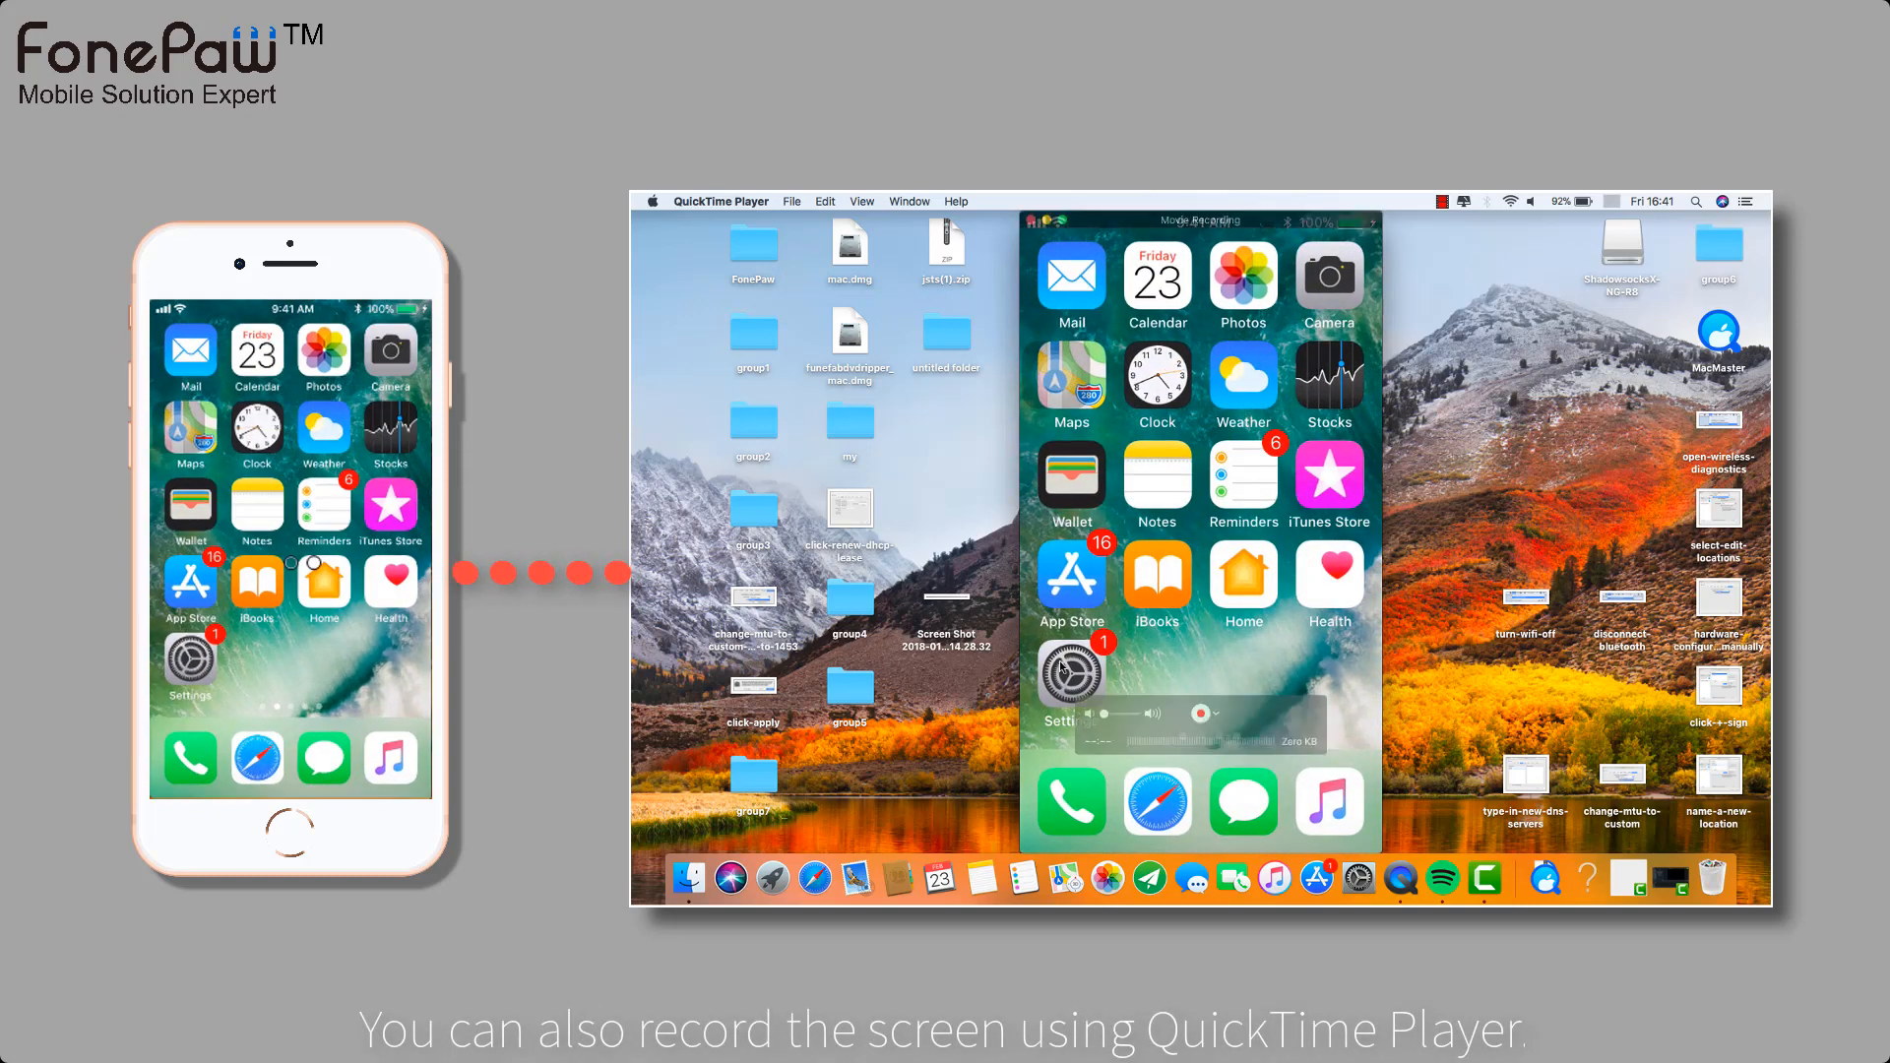
Step: Record about 12 seconds of the mirrored iPhone screen, stop, and play the clip back
left_click(1203, 710)
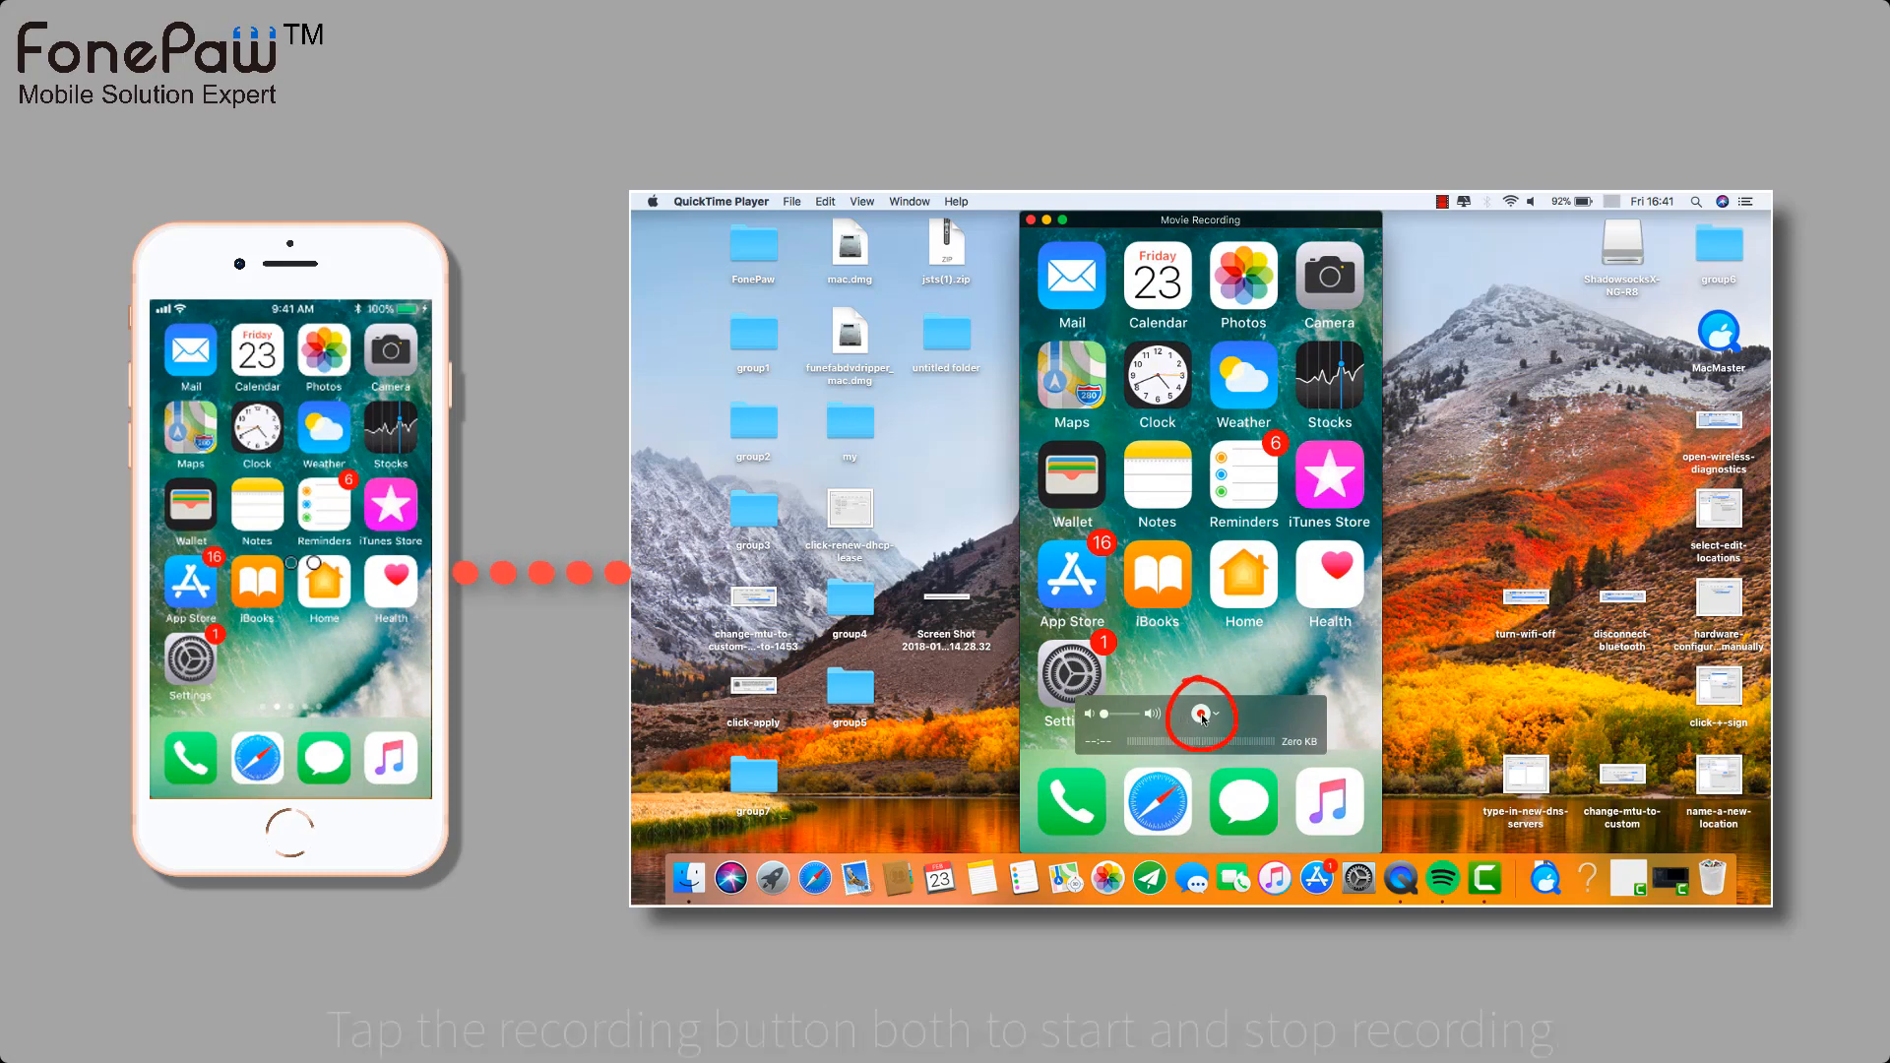
left_click(1202, 712)
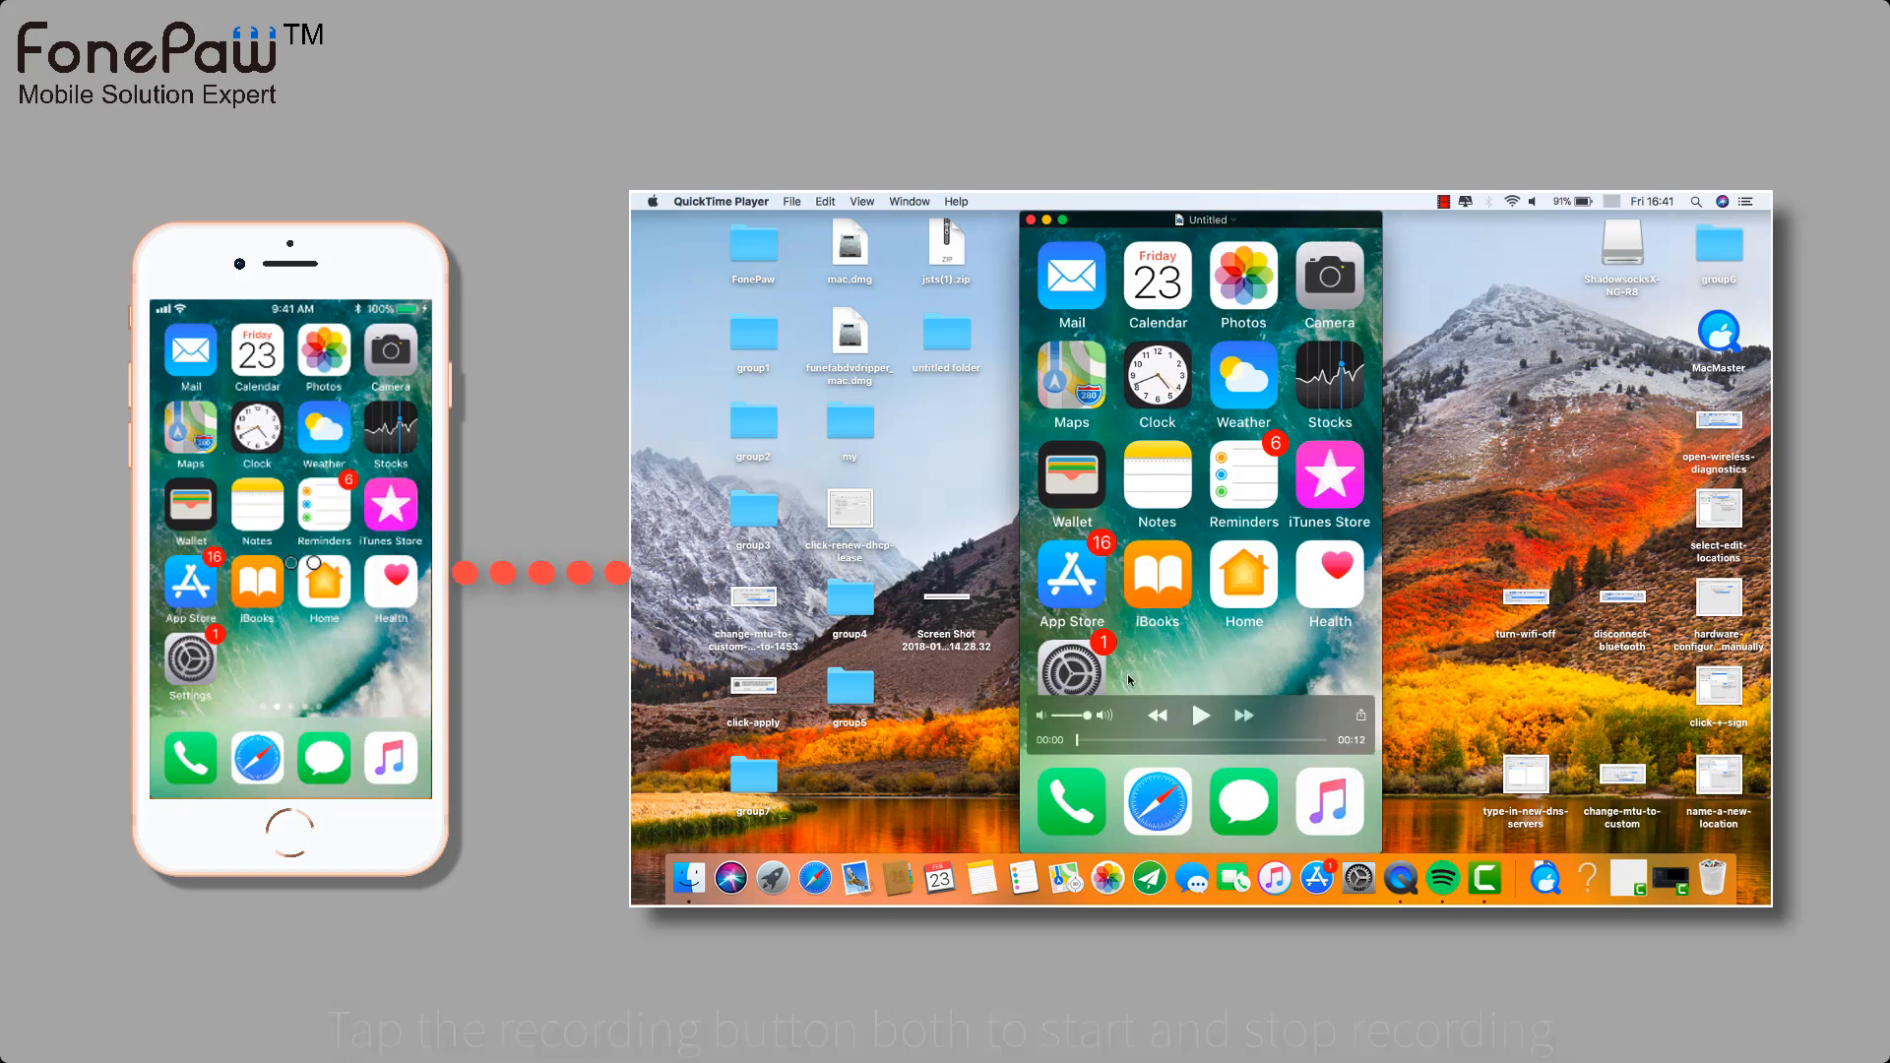
left_click(1201, 715)
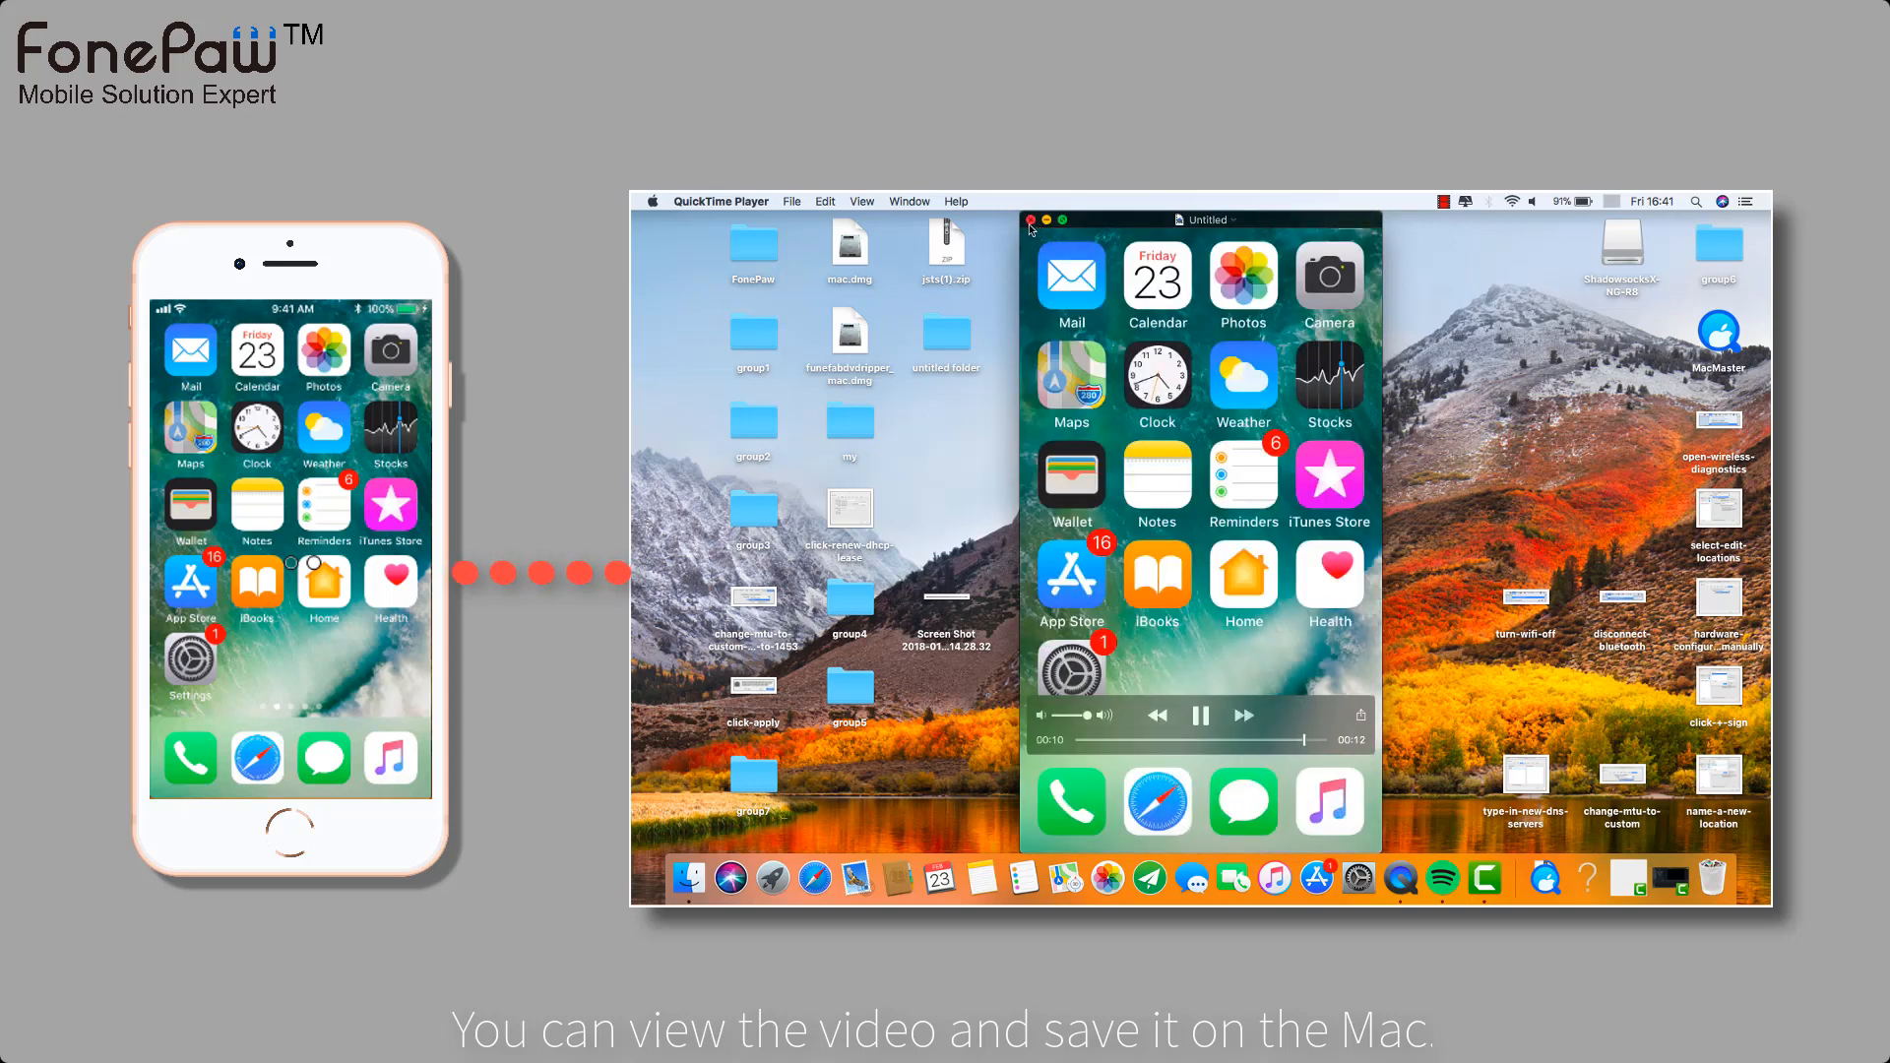
Step: Close the Untitled movie and save it to the Desktop from the keep-document dialog
left_click(1200, 715)
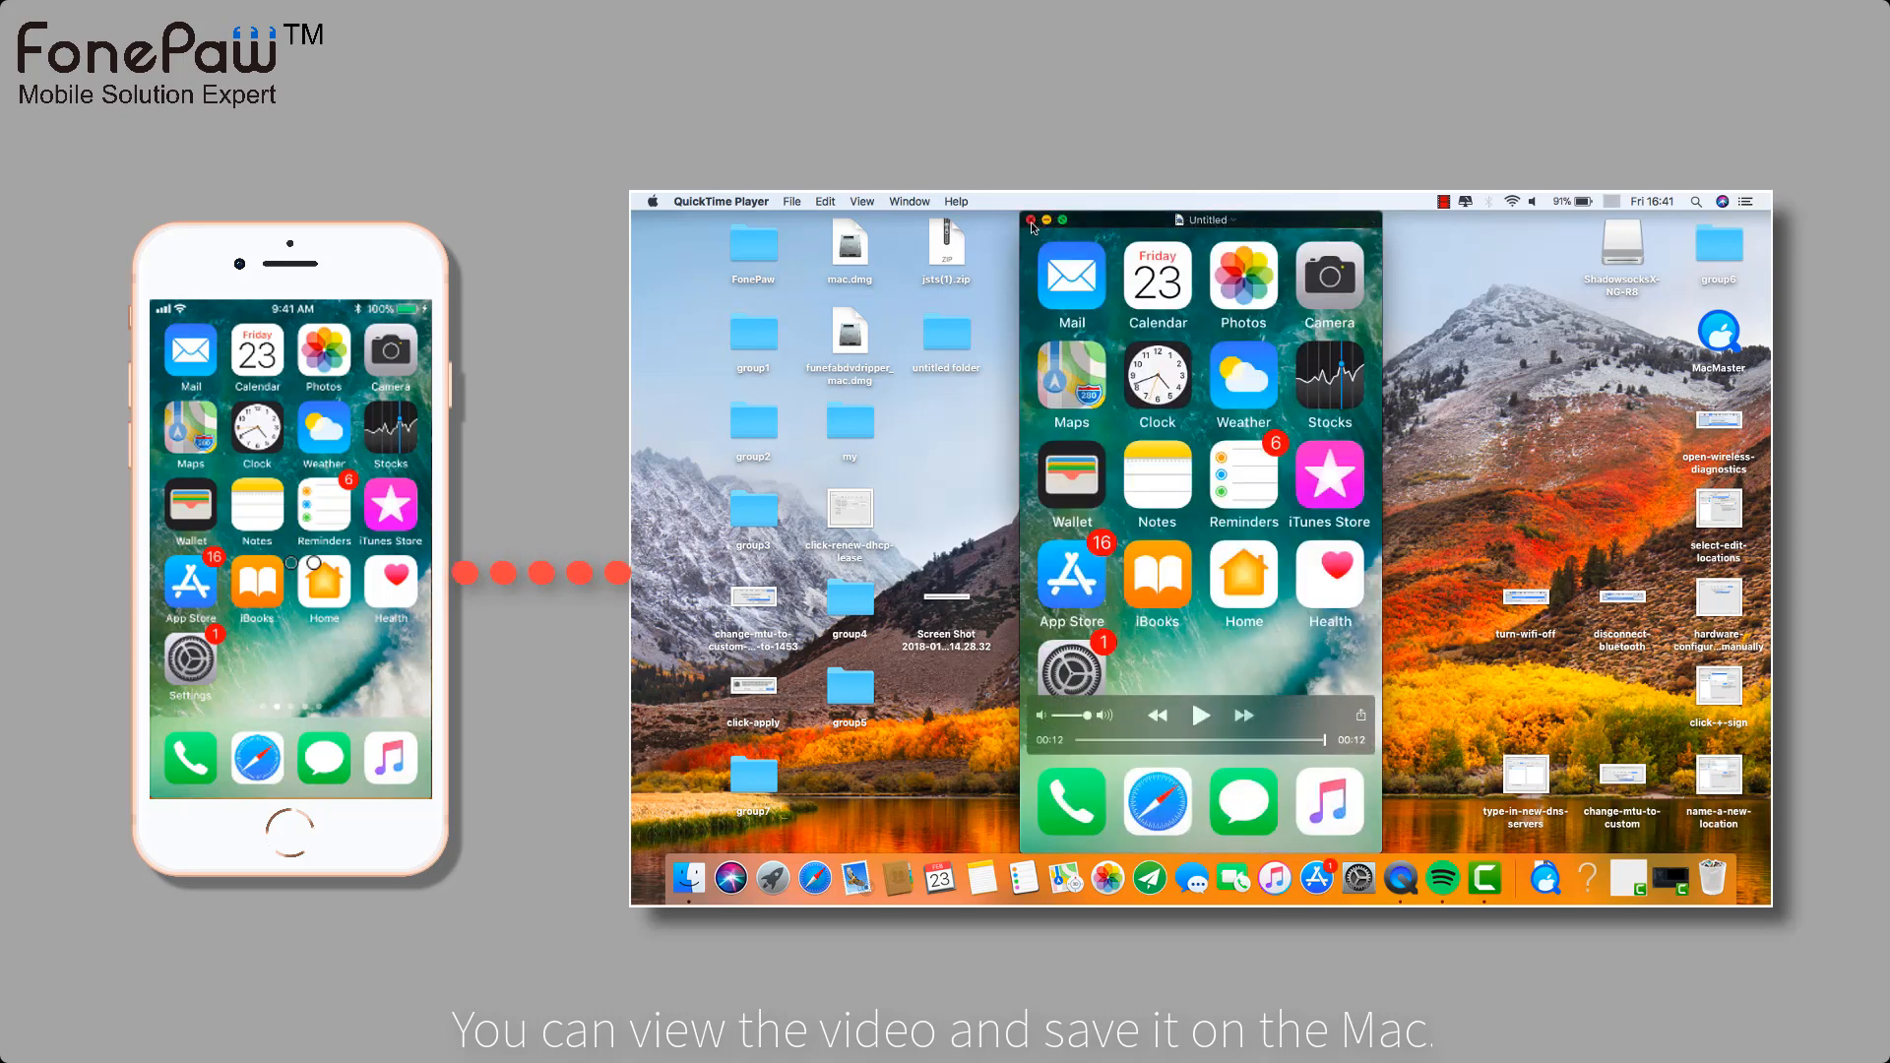
left_click(1031, 219)
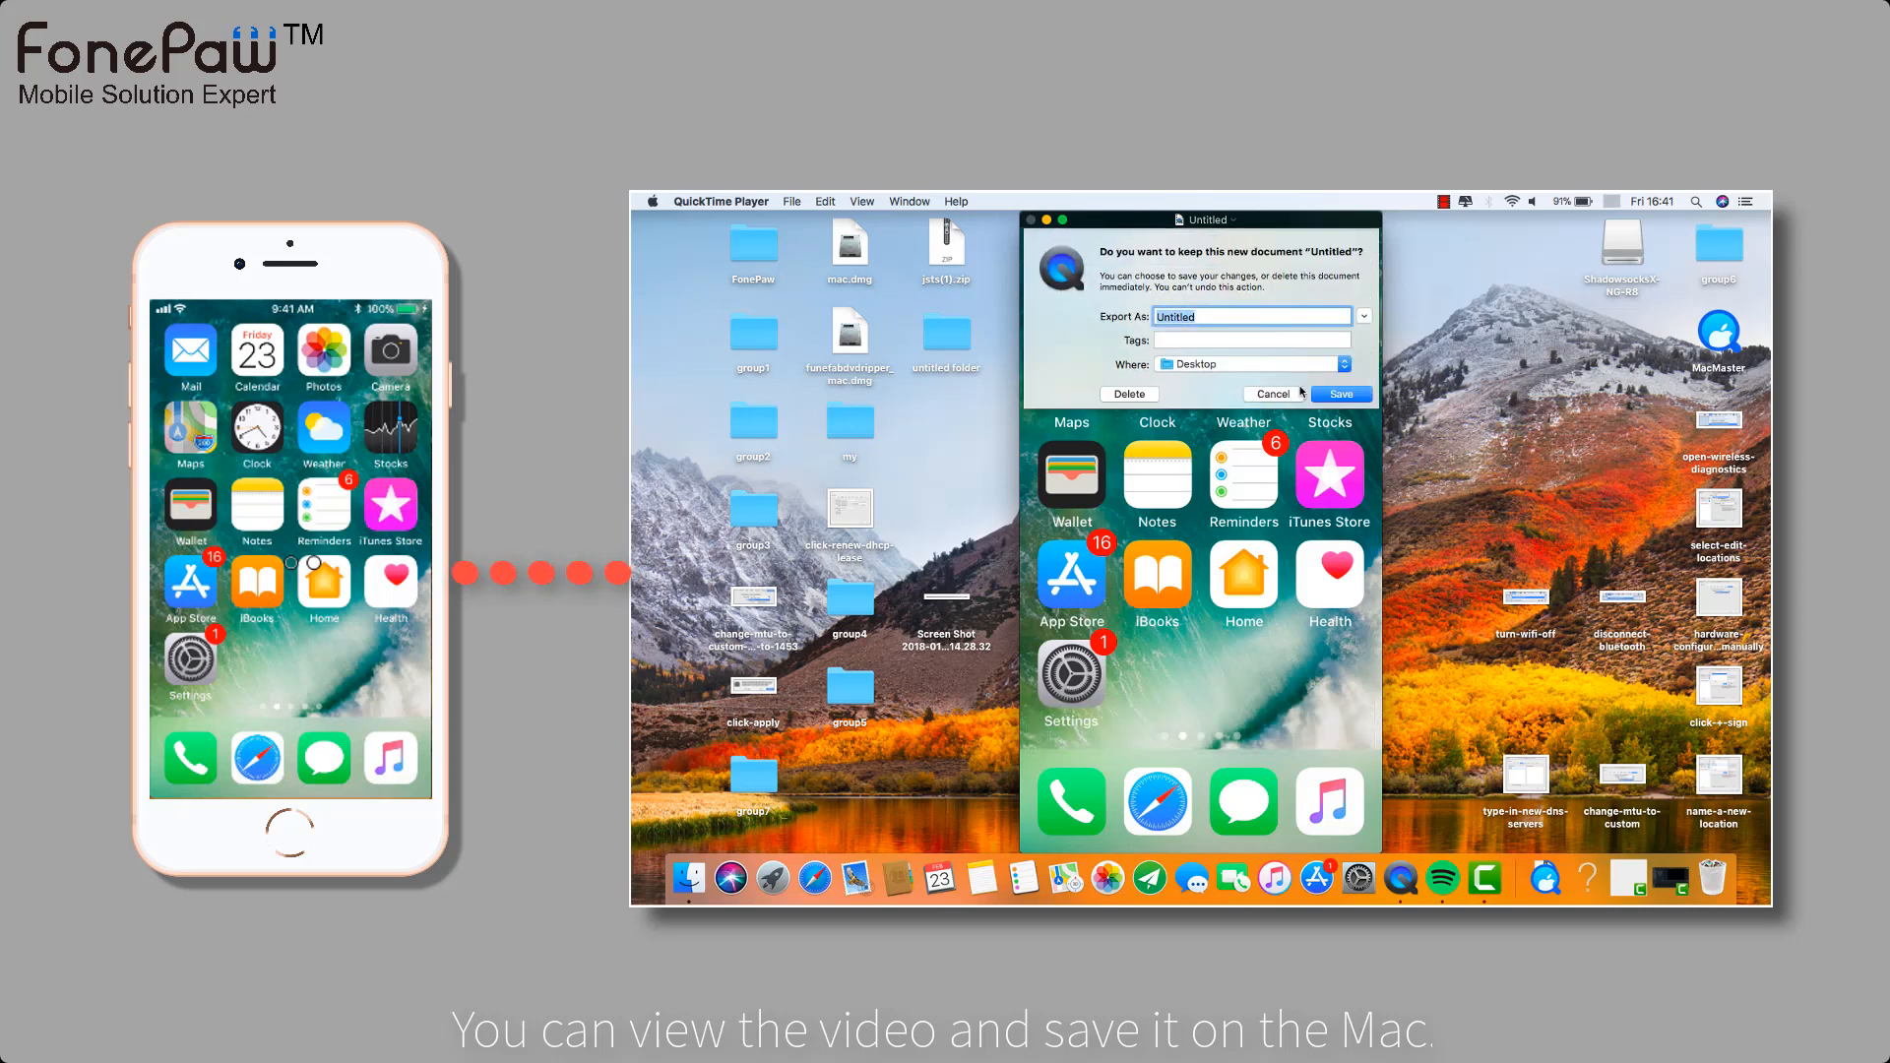
left_click(1339, 394)
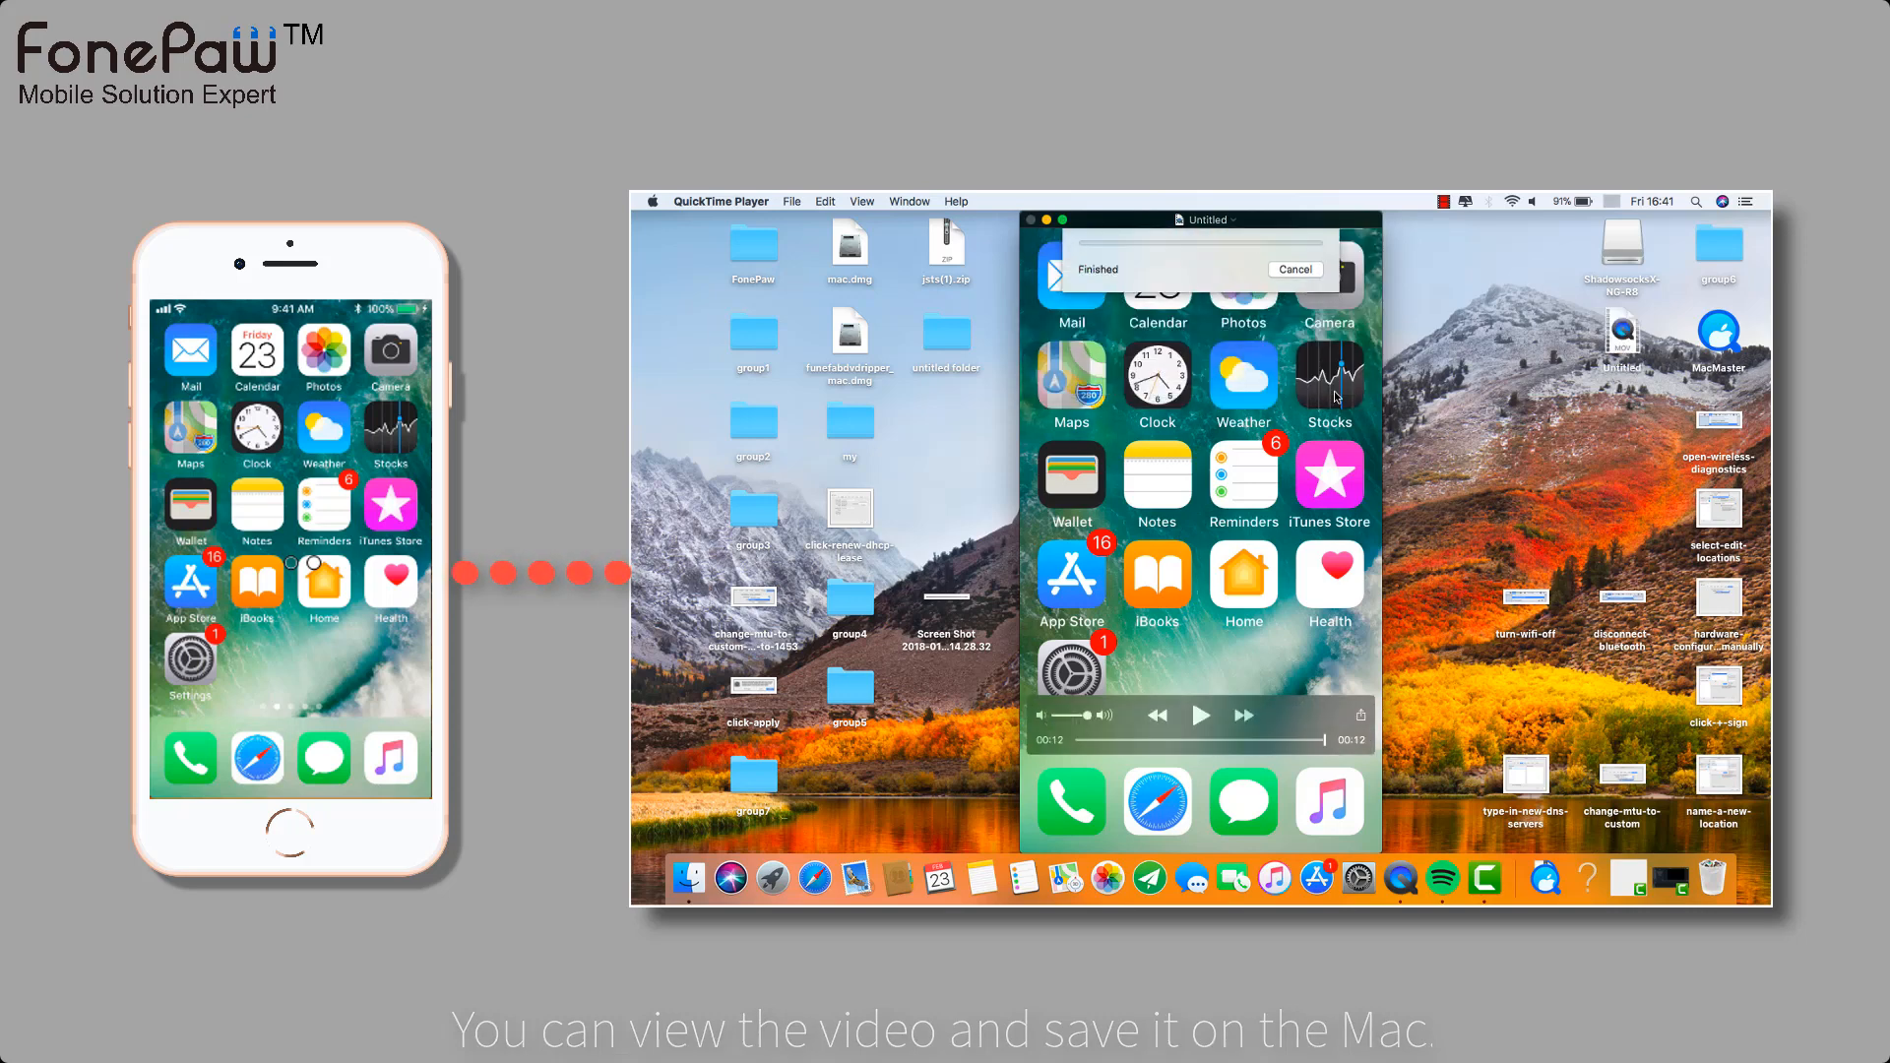
left_click(1294, 269)
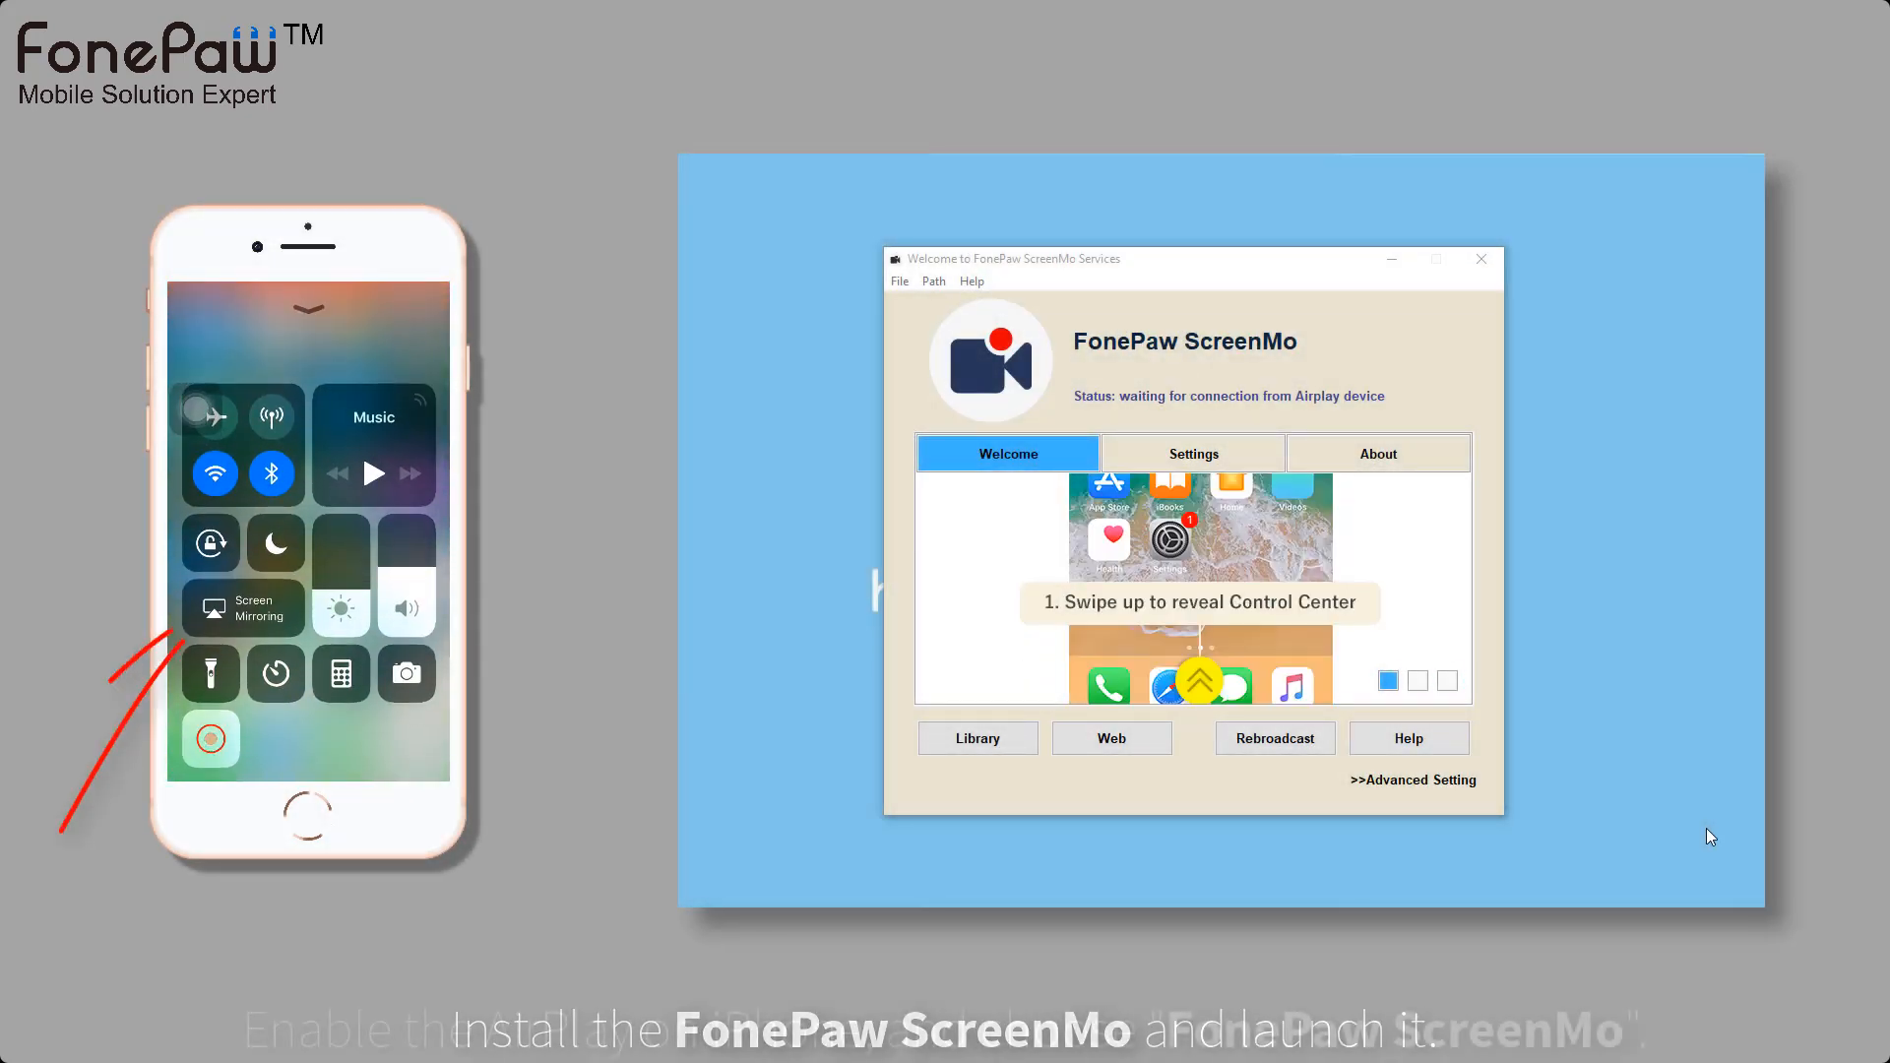
Step: Connect the iPhone to FonePaw ScreenMo via Control Center Screen Mirroring
left_click(242, 609)
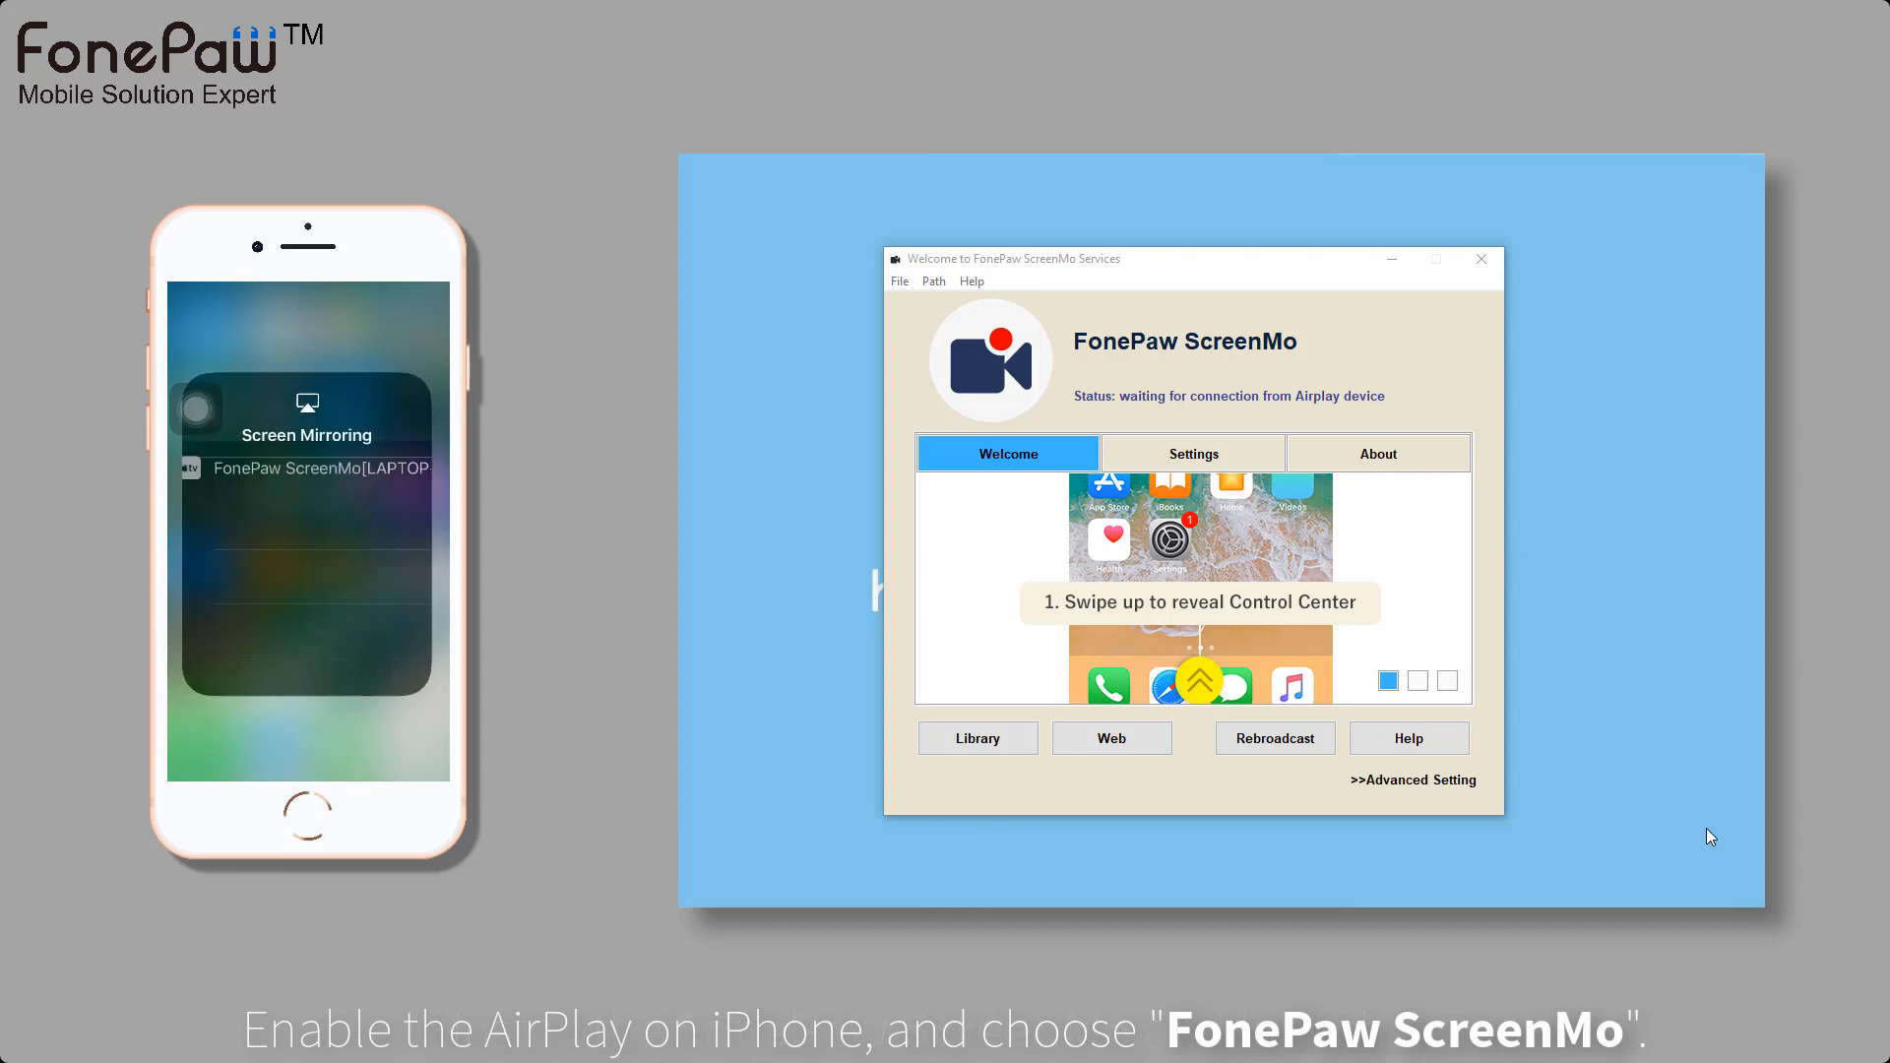
left_click(307, 468)
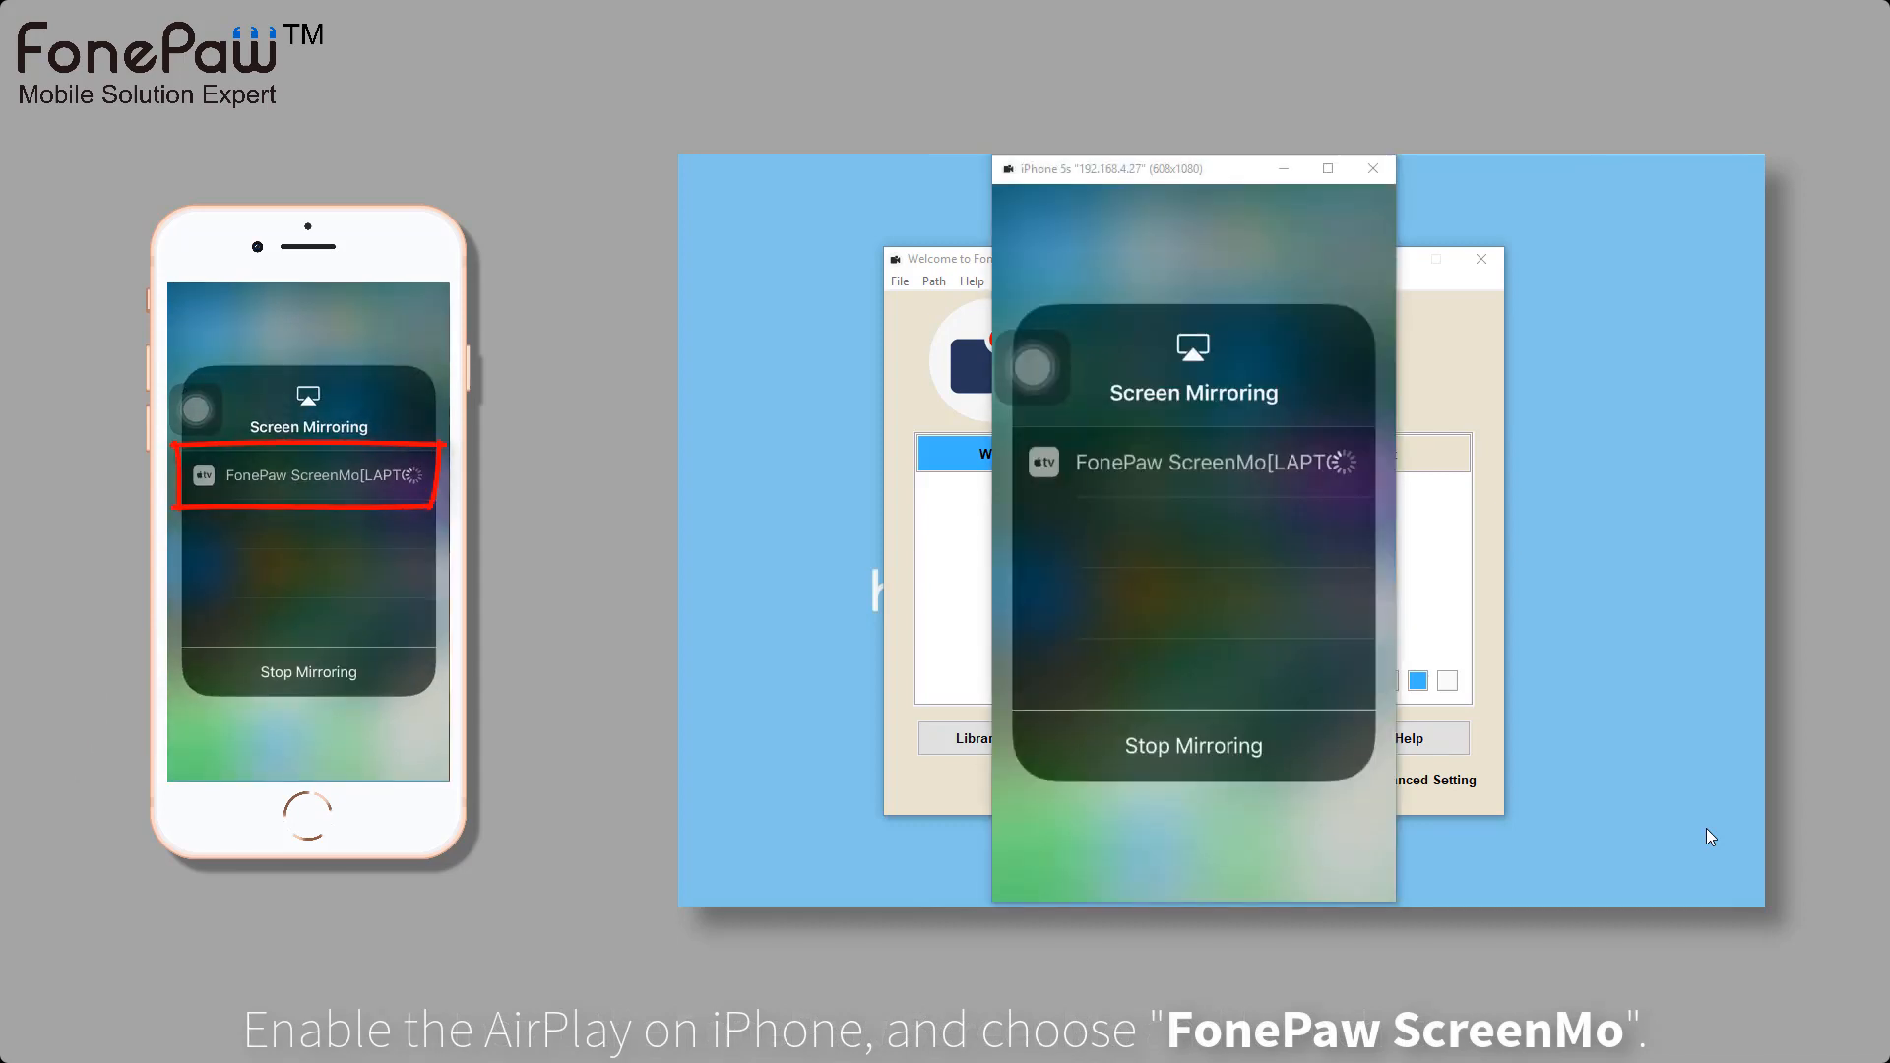
left_click(307, 475)
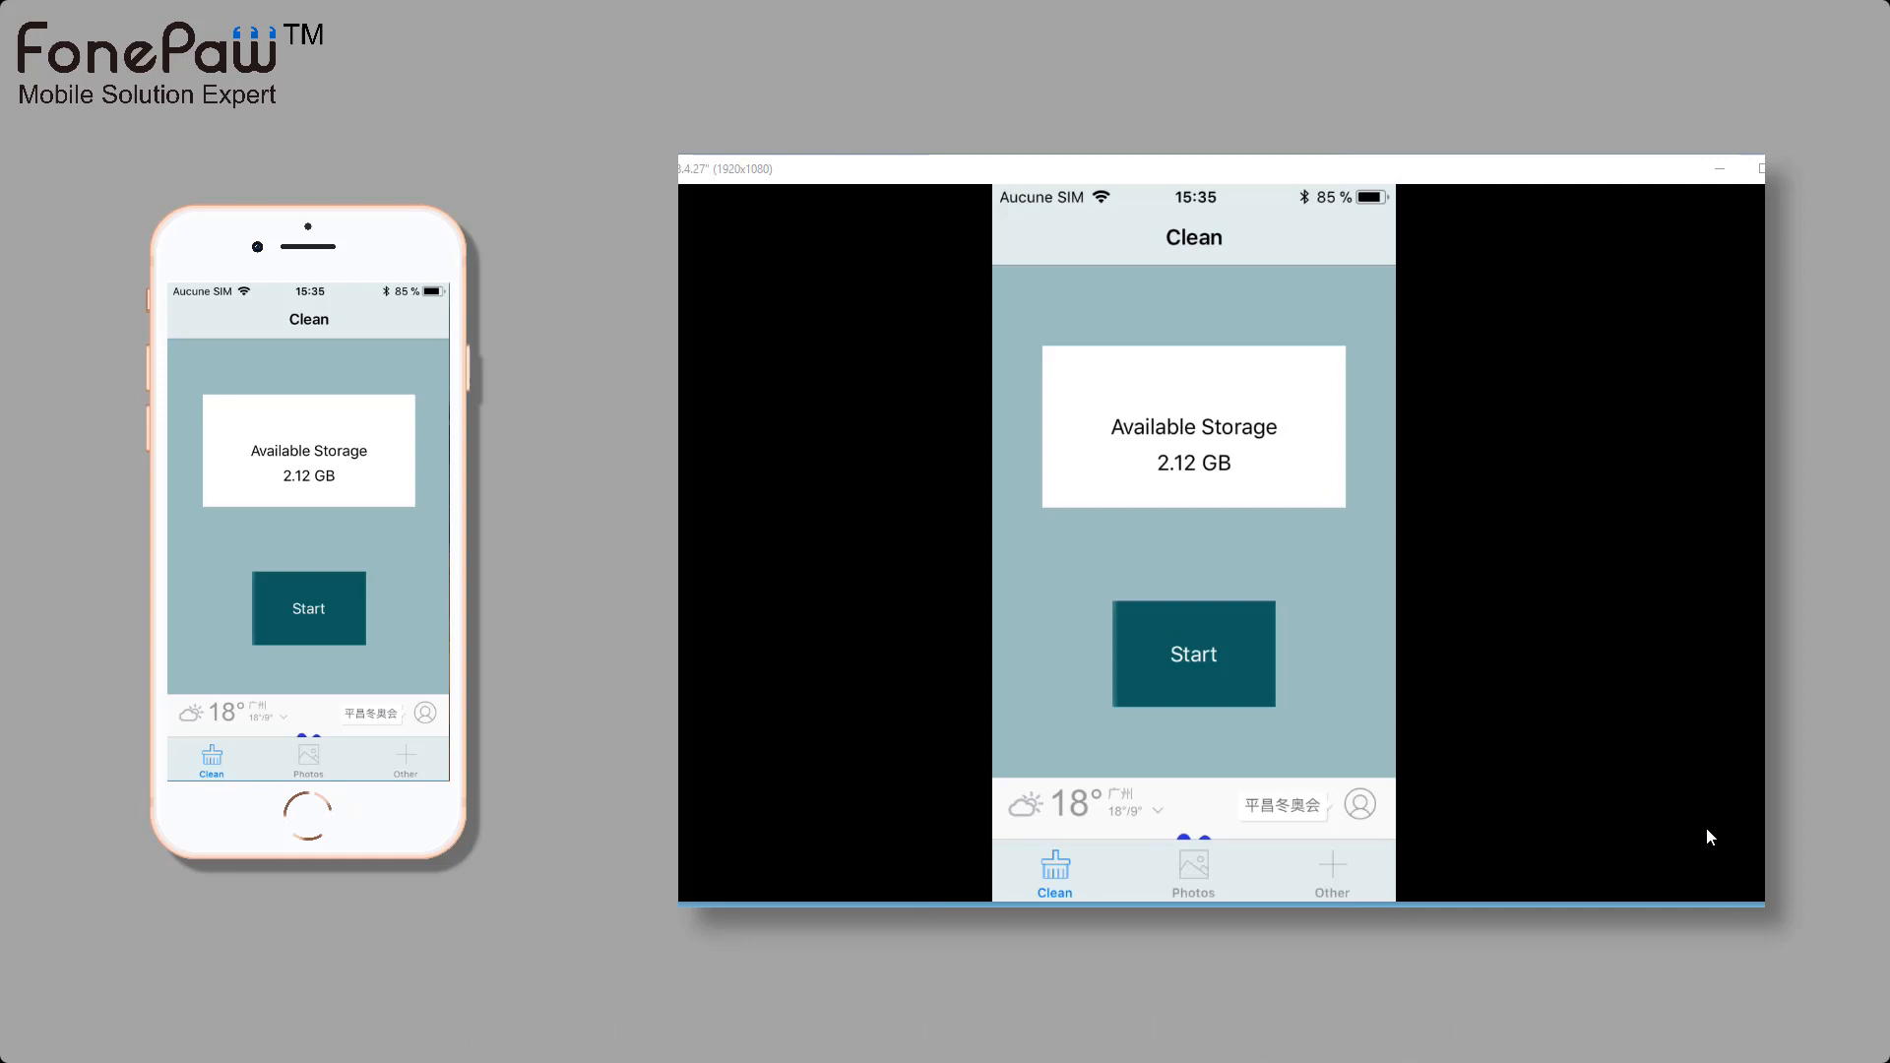
Step: Record the mirrored iPhone home screen in ScreenMo and stop the capture
left_click(1192, 870)
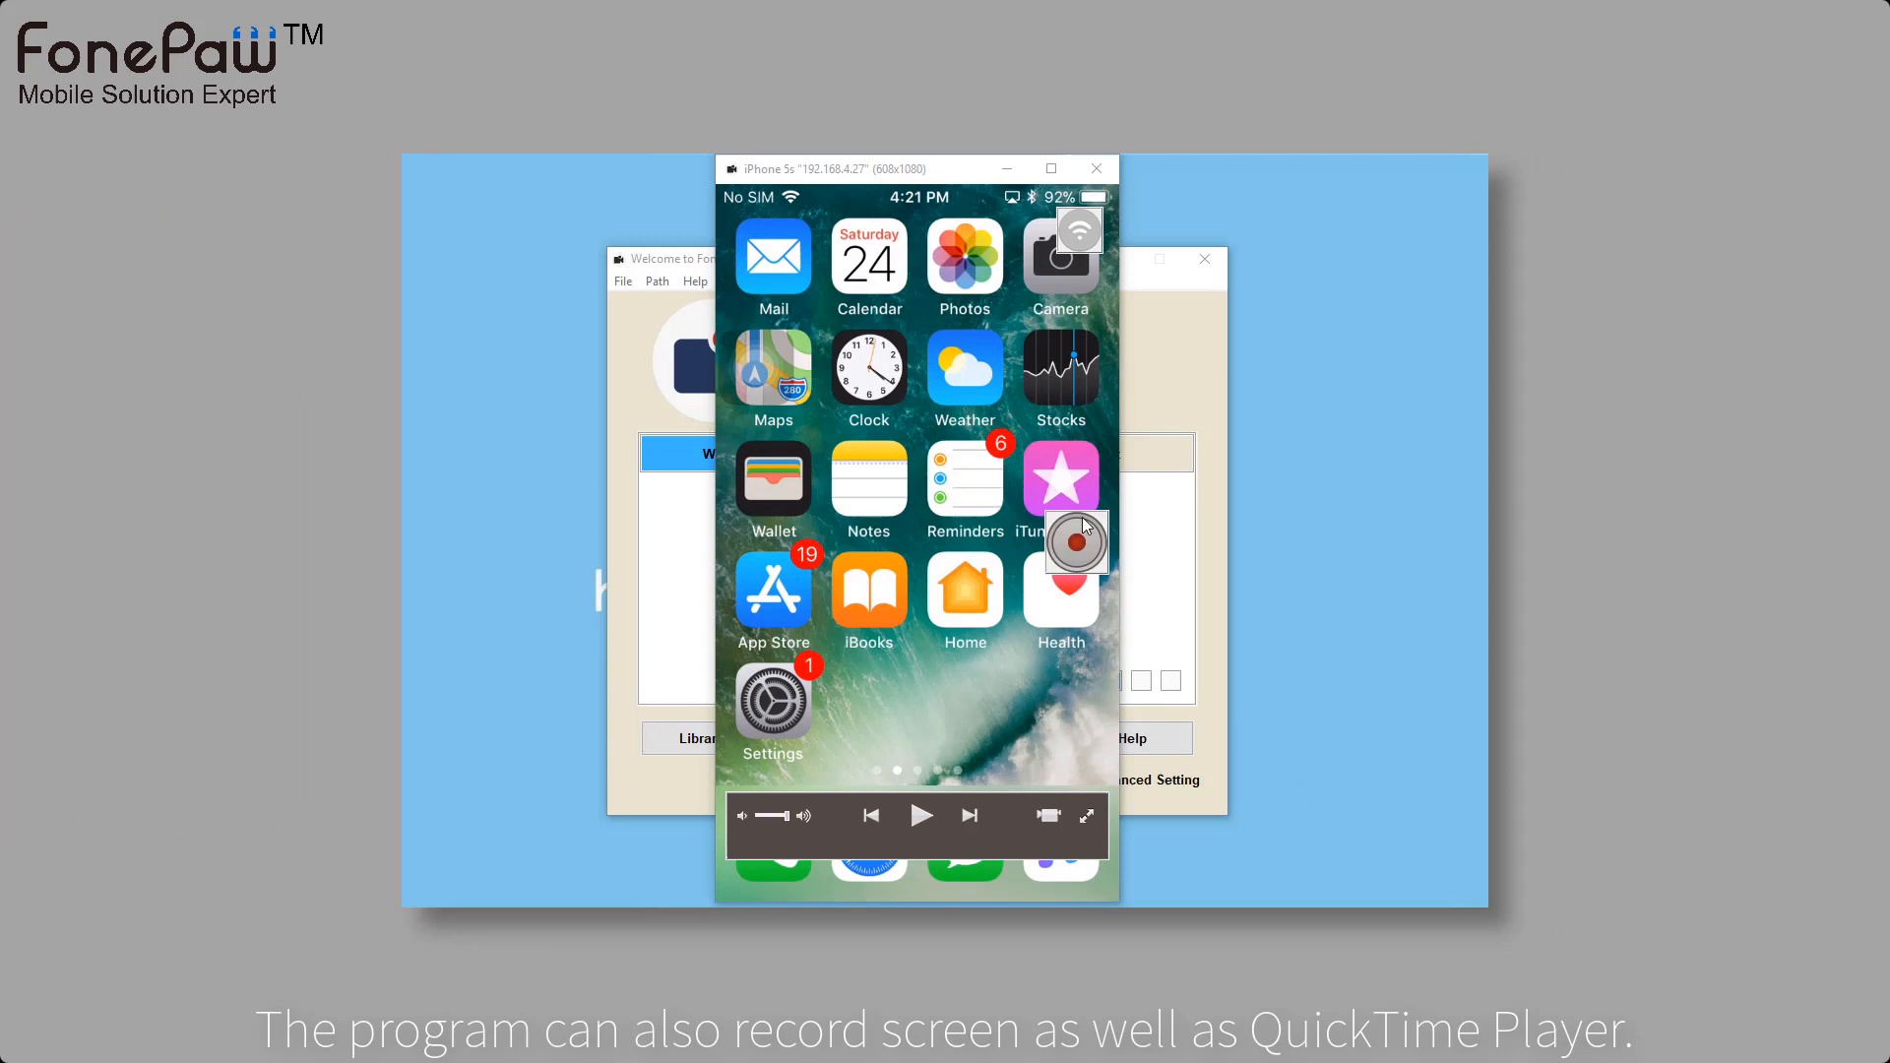
left_click(1073, 540)
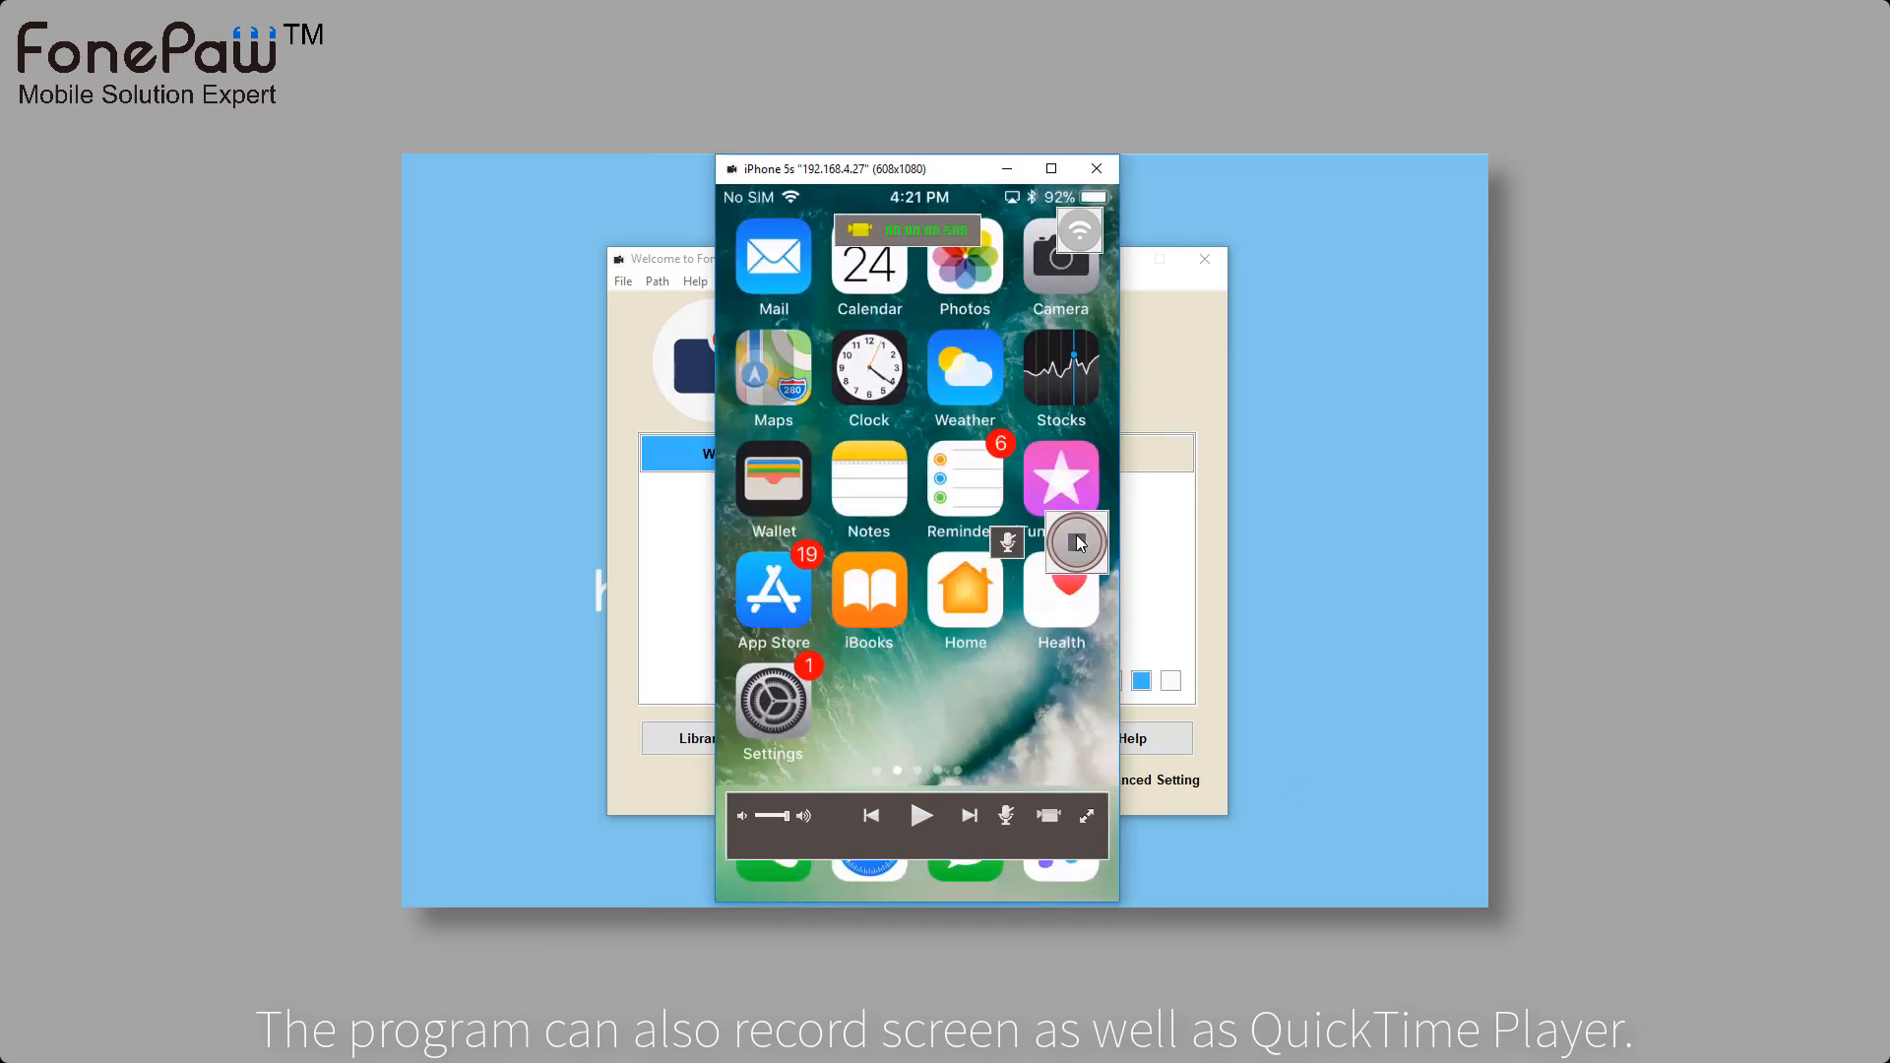
left_click(1074, 541)
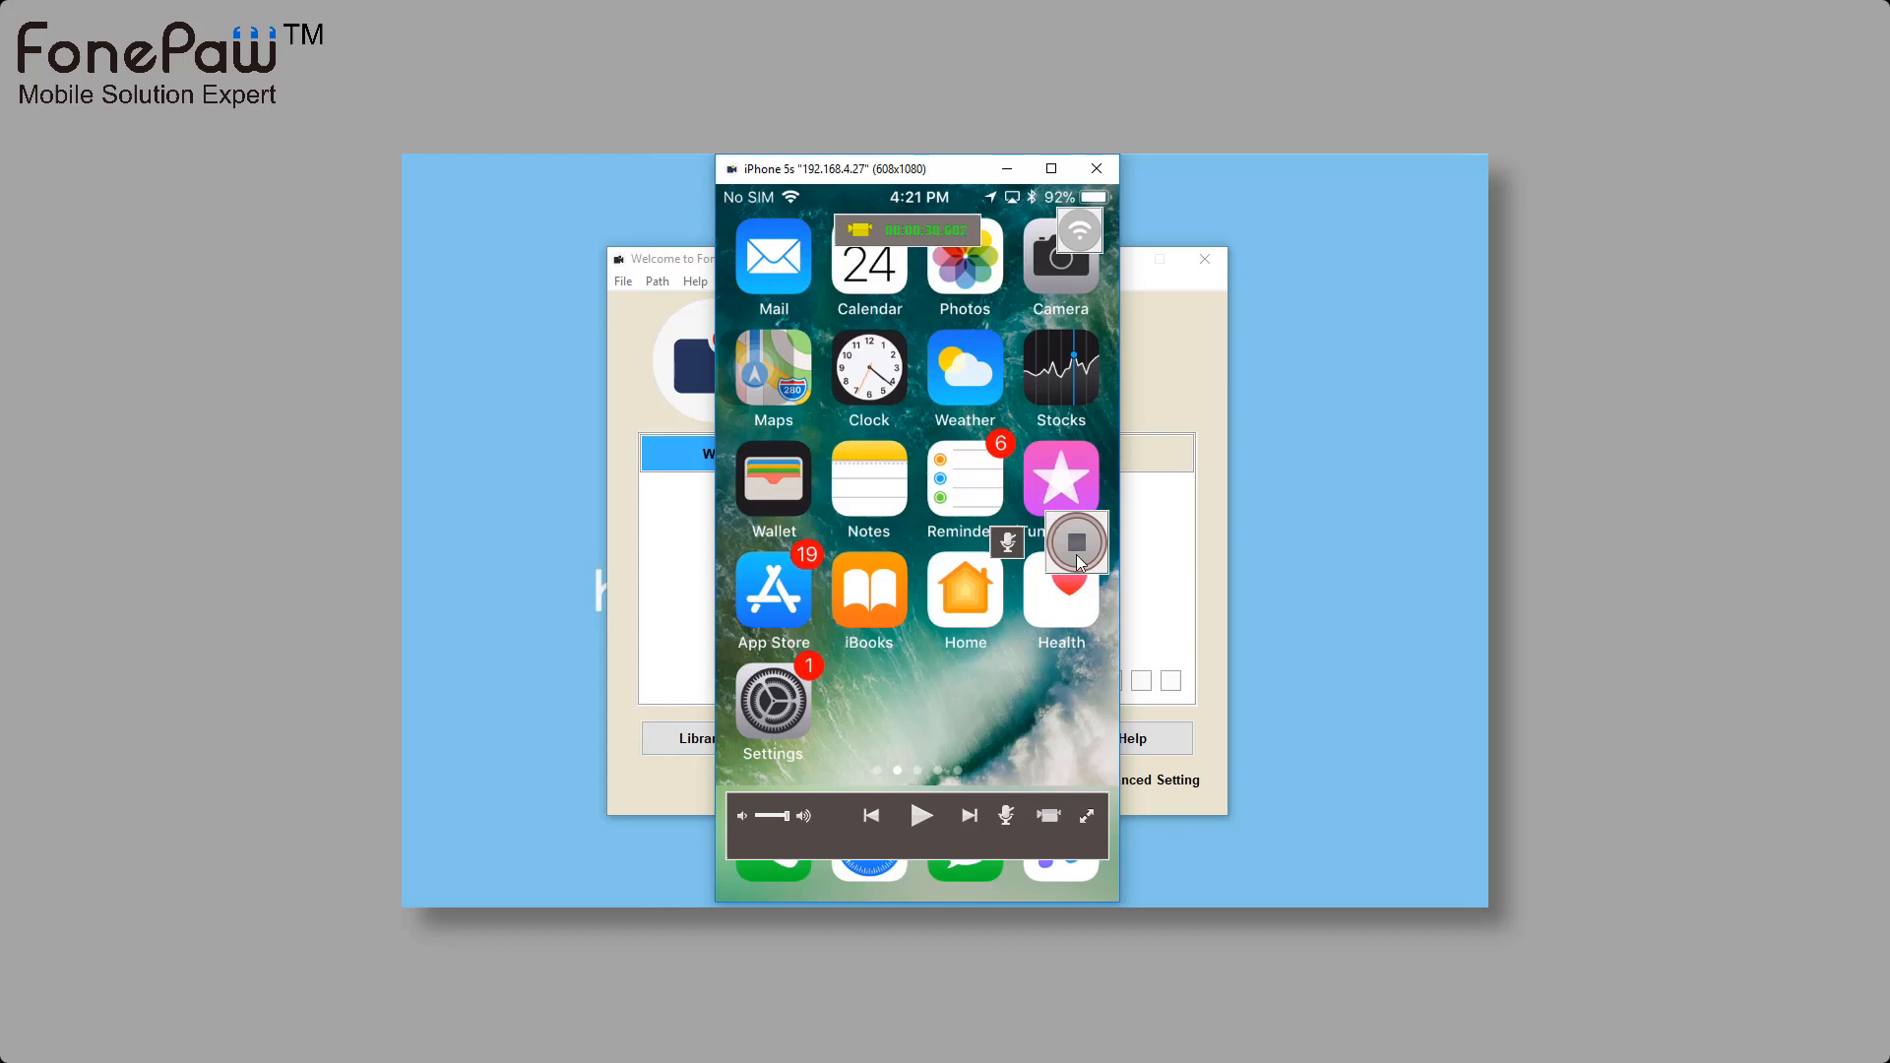
left_click(1073, 541)
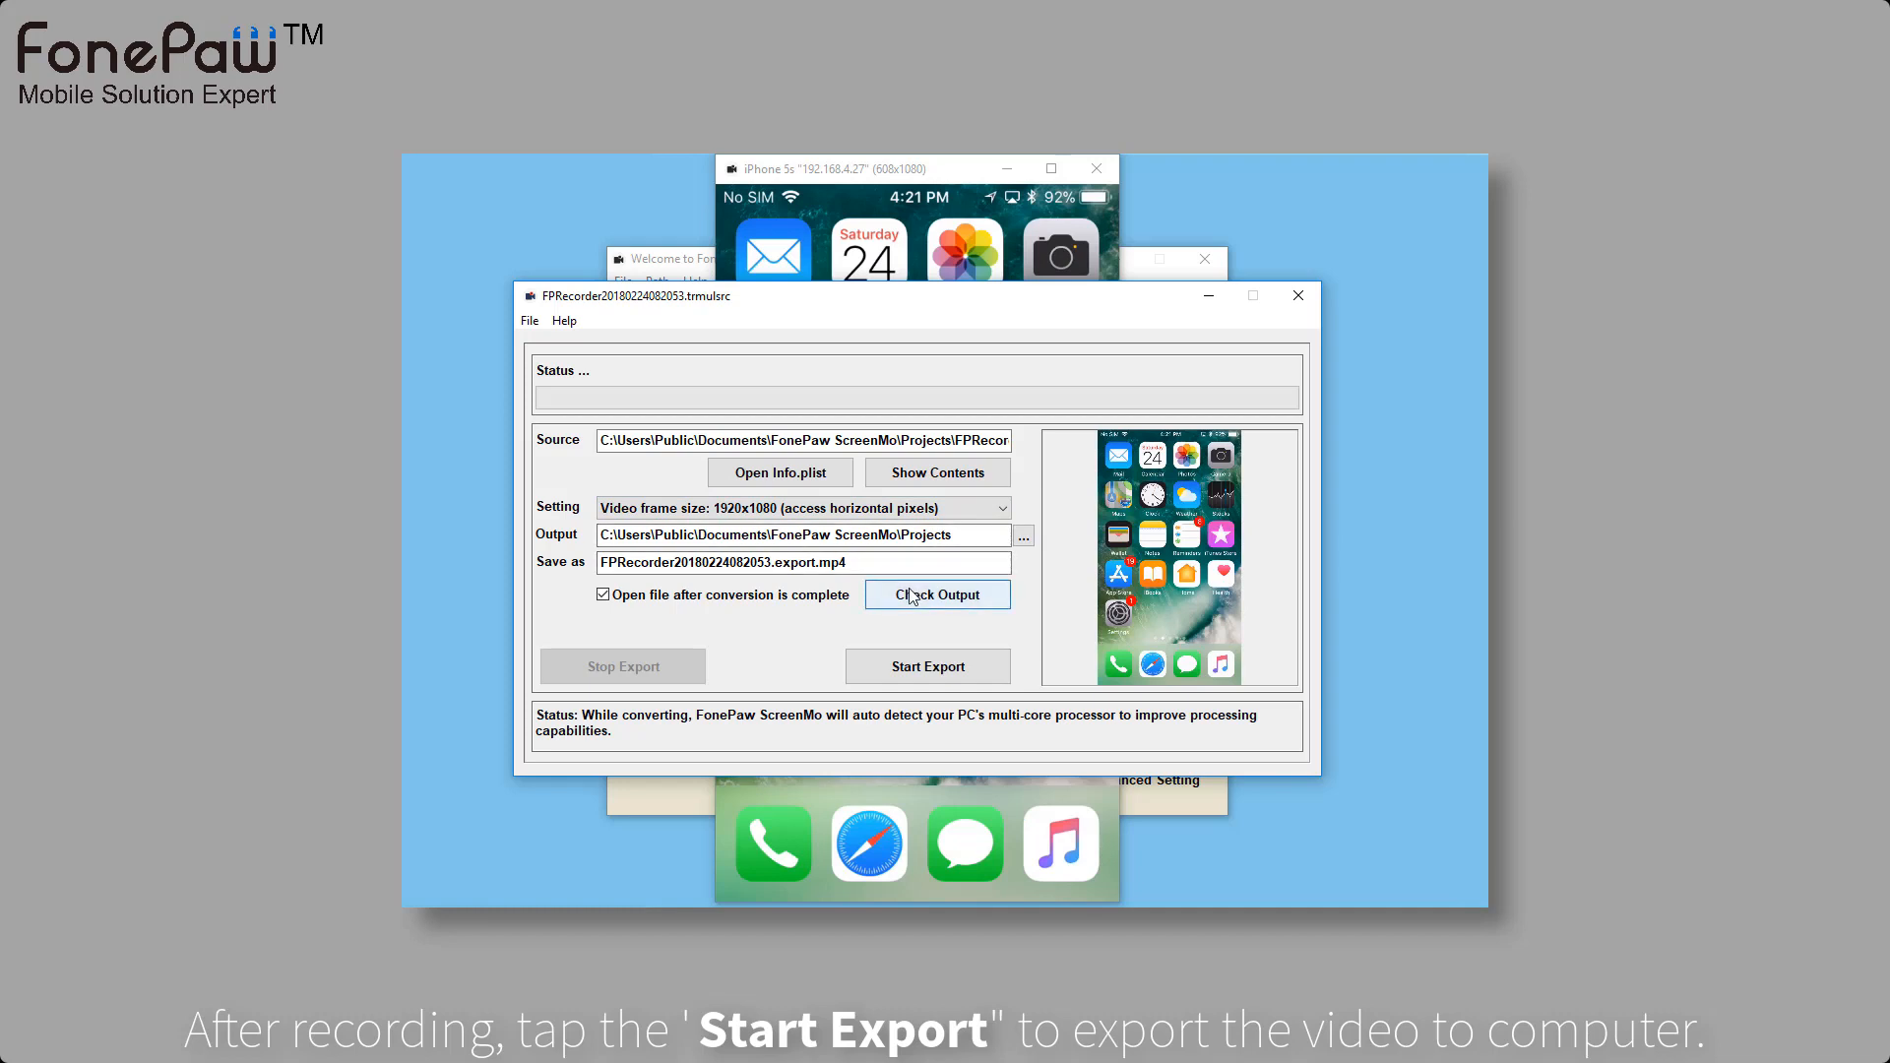
Step: Export the ScreenMo recording as an MP4 to the Desktop and close the mirroring window
left_click(928, 665)
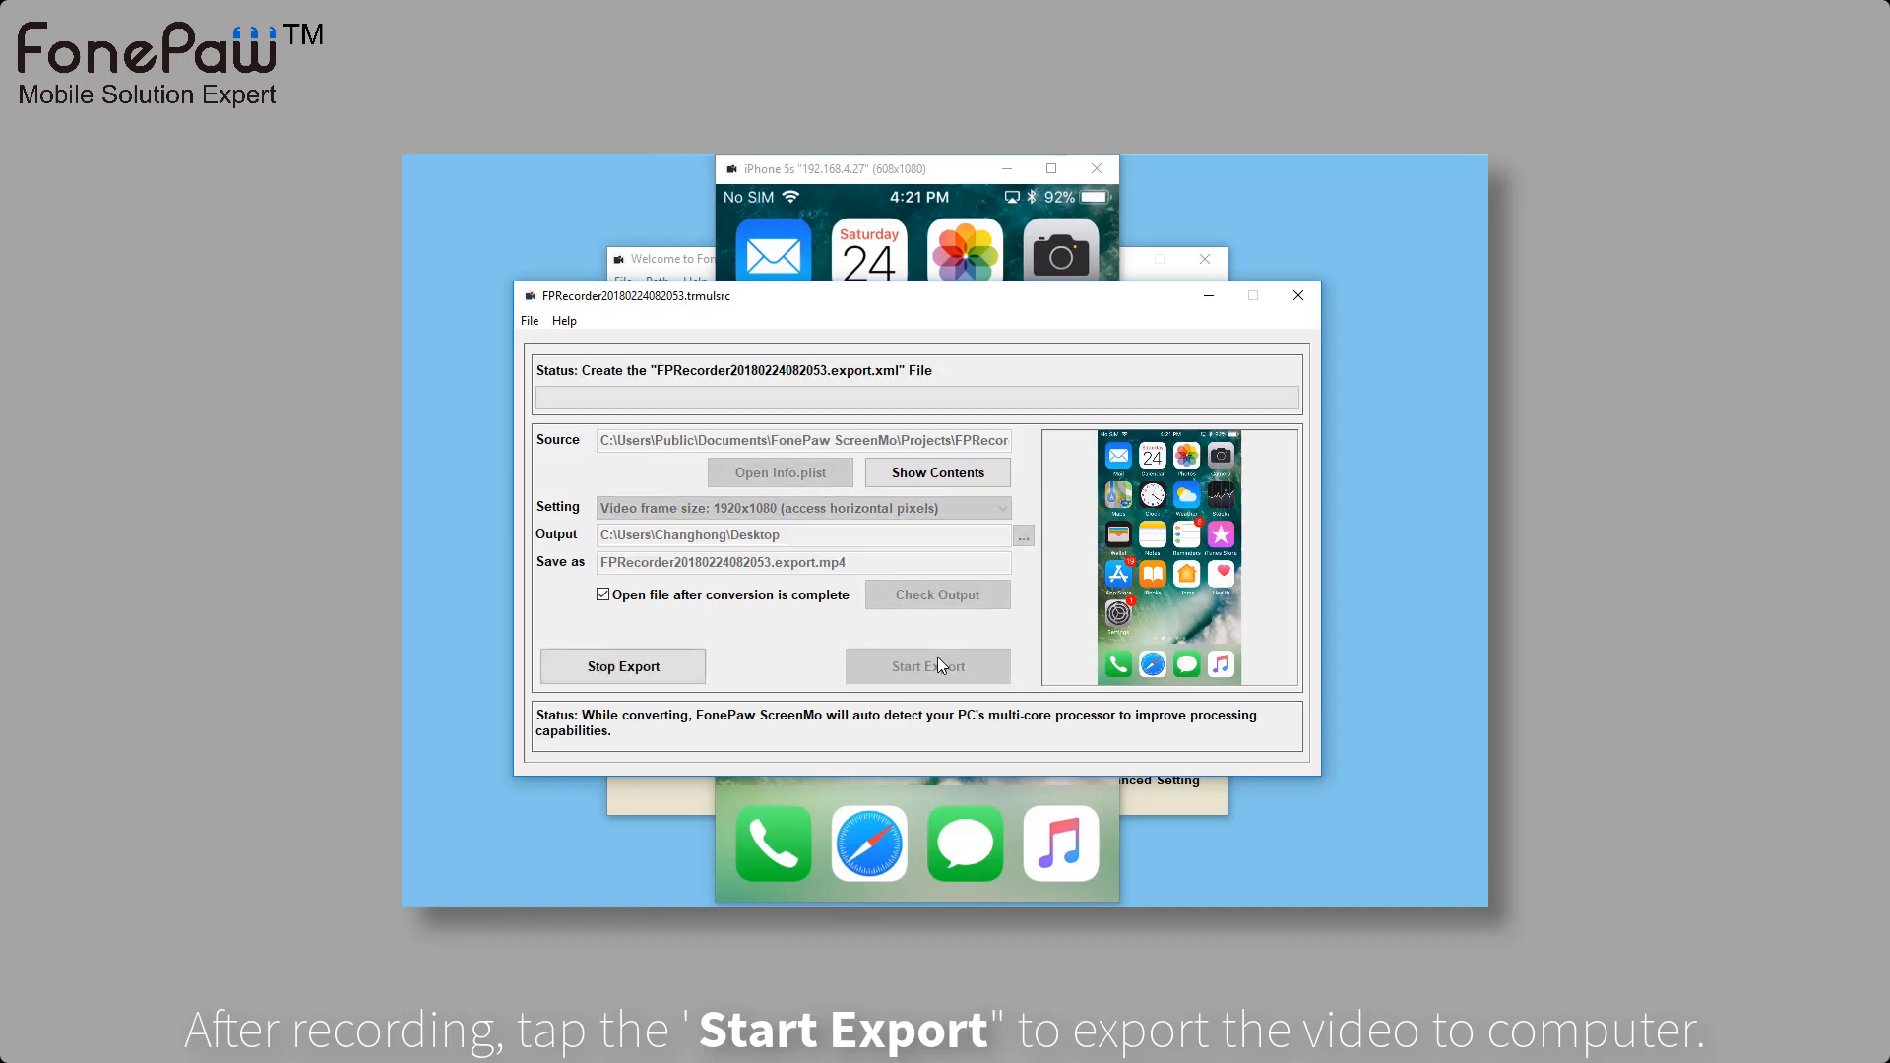
left_click(928, 665)
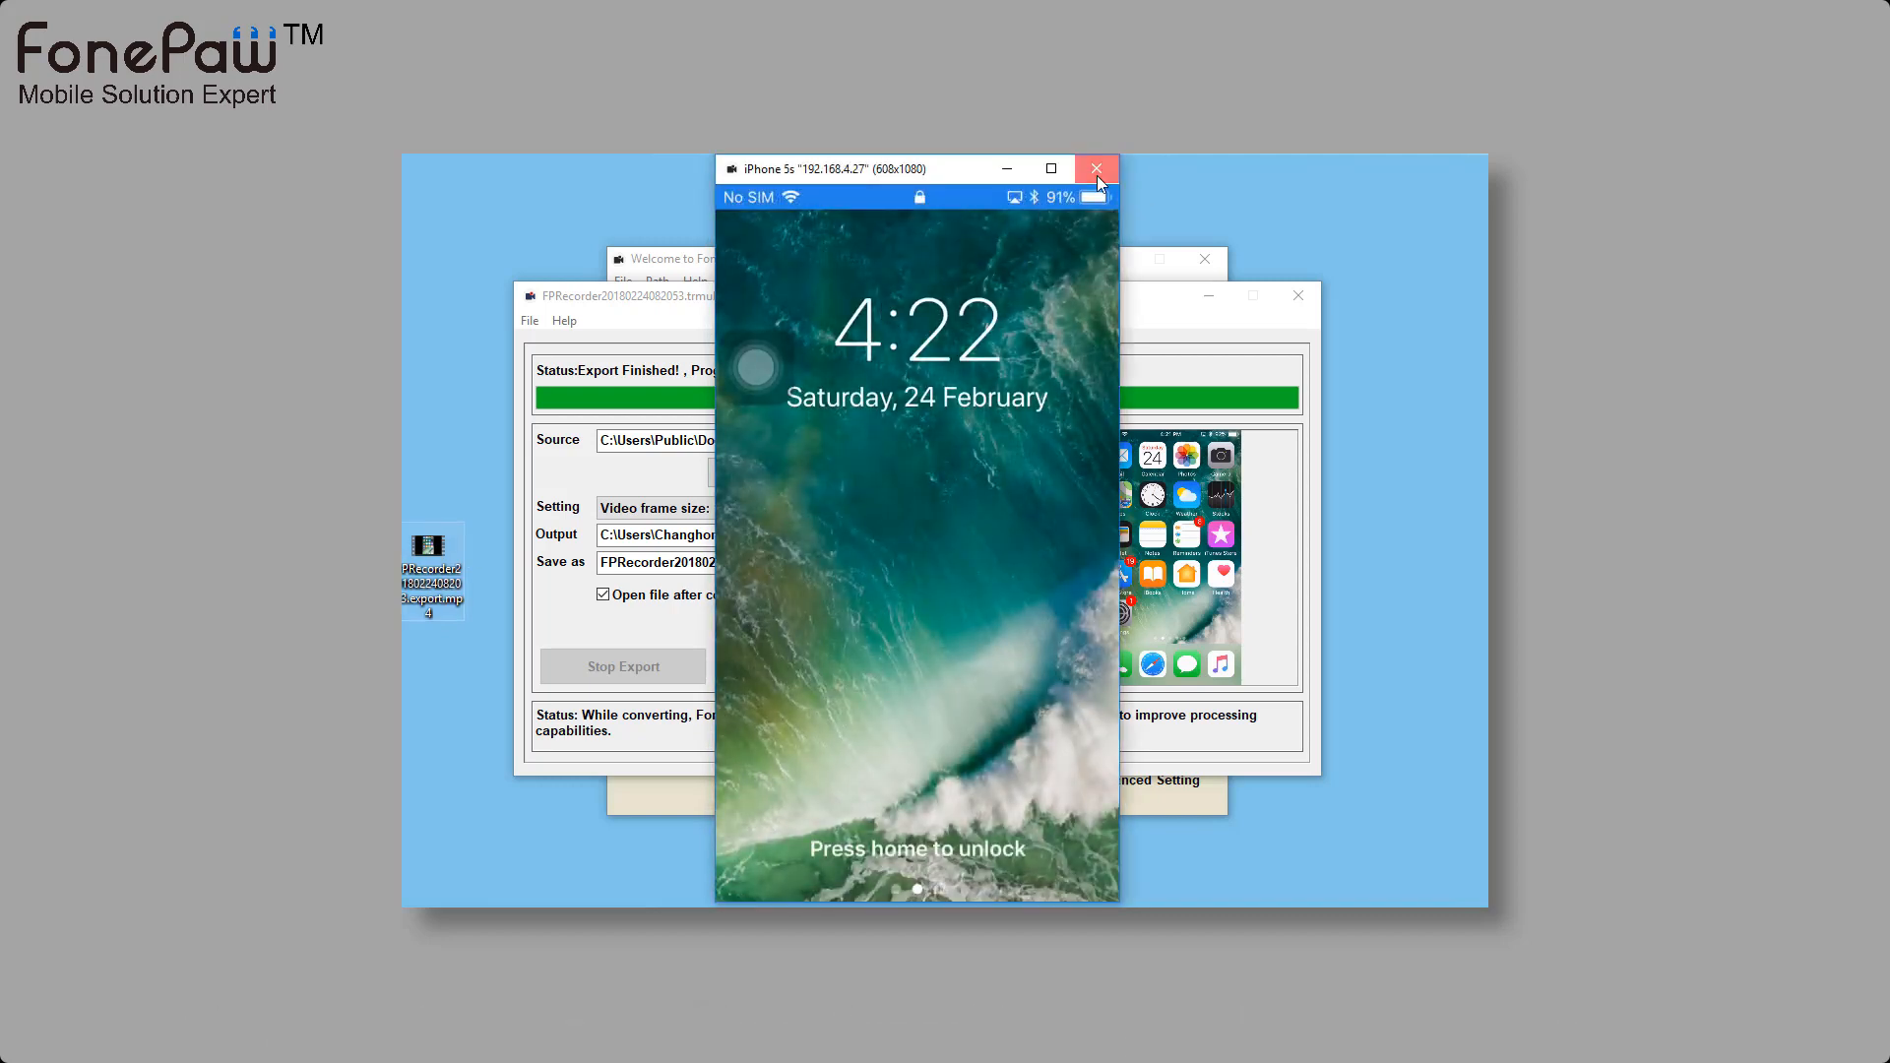
left_click(1094, 168)
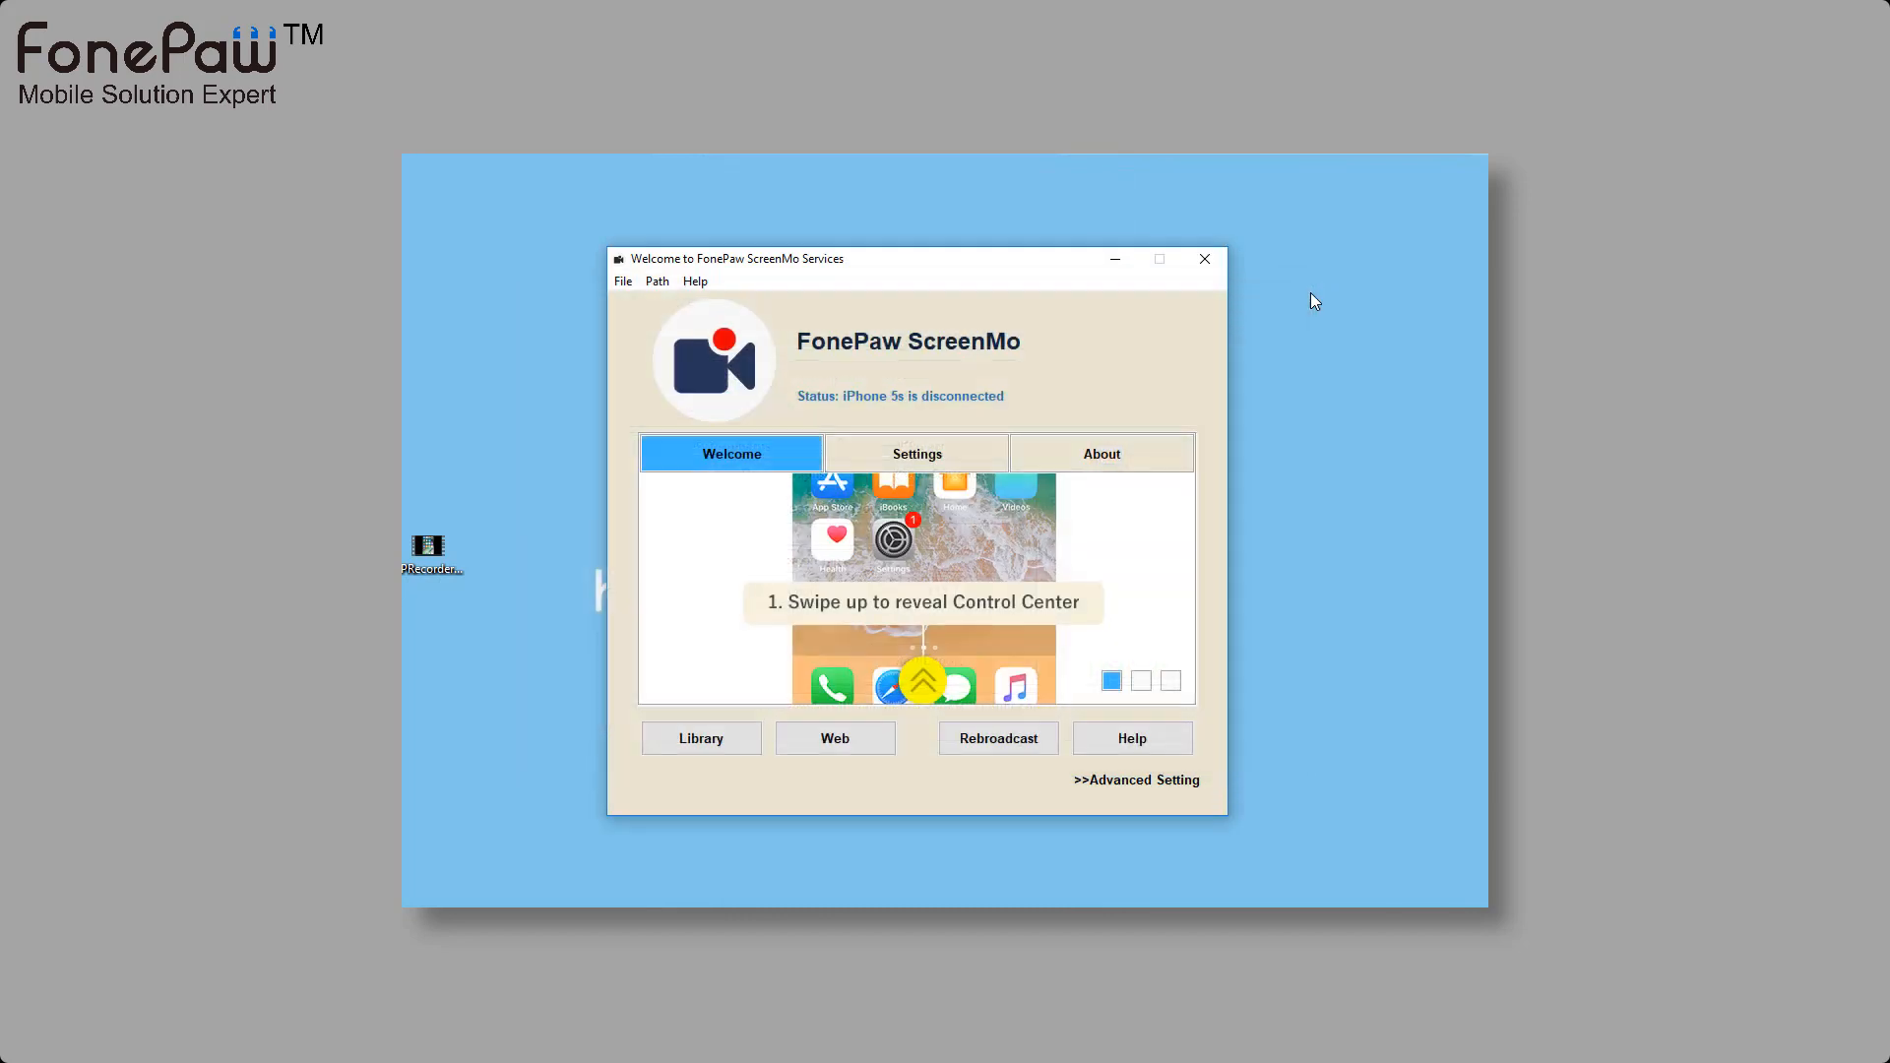